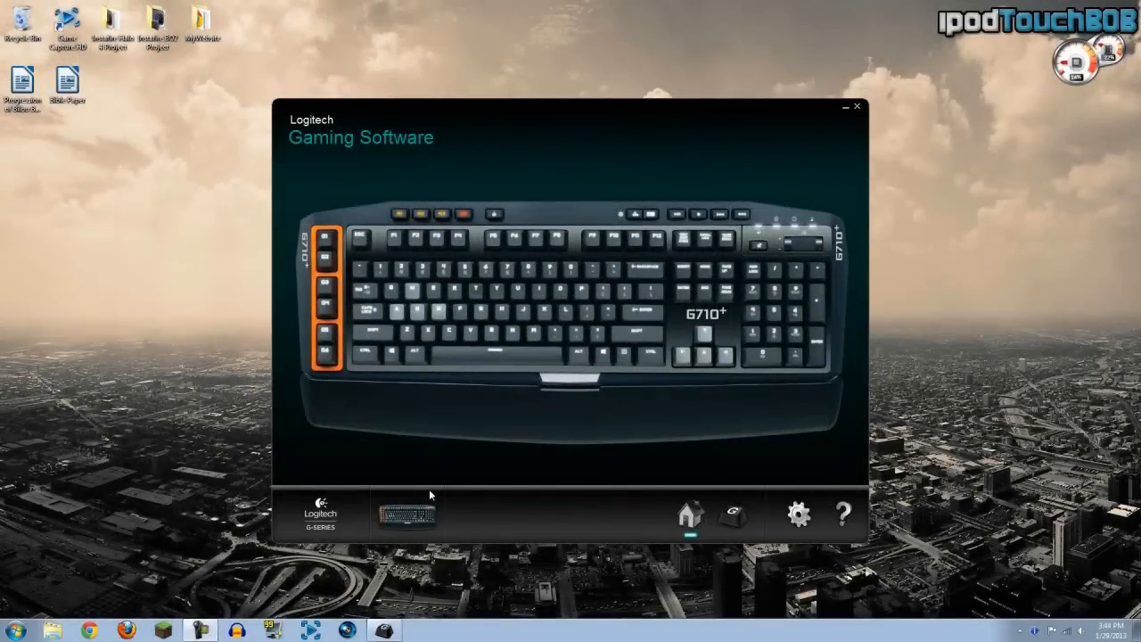
{"action": "mouse_move", "coordinate": [596, 448]}
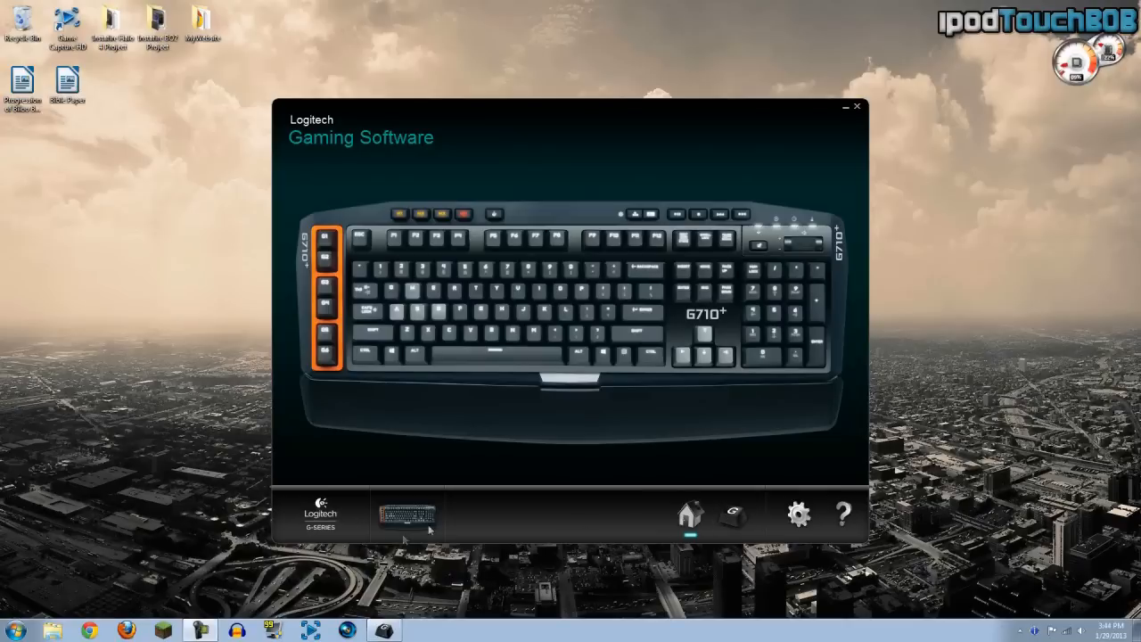
{"action": "mouse_move", "coordinate": [419, 520]}
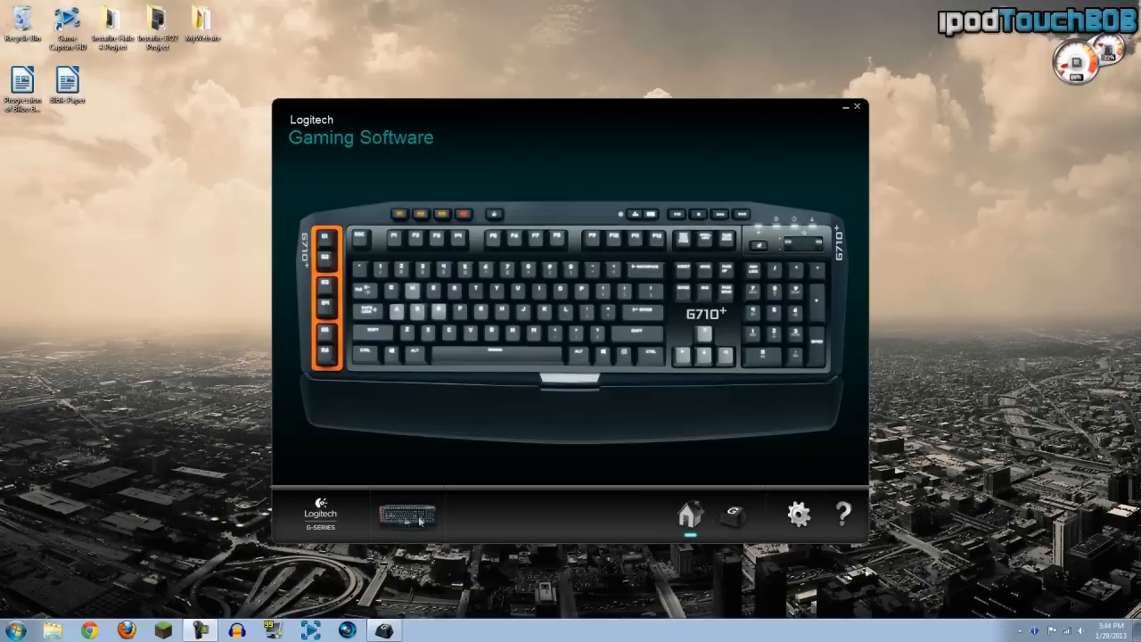
{"action": "mouse_move", "coordinate": [417, 528]}
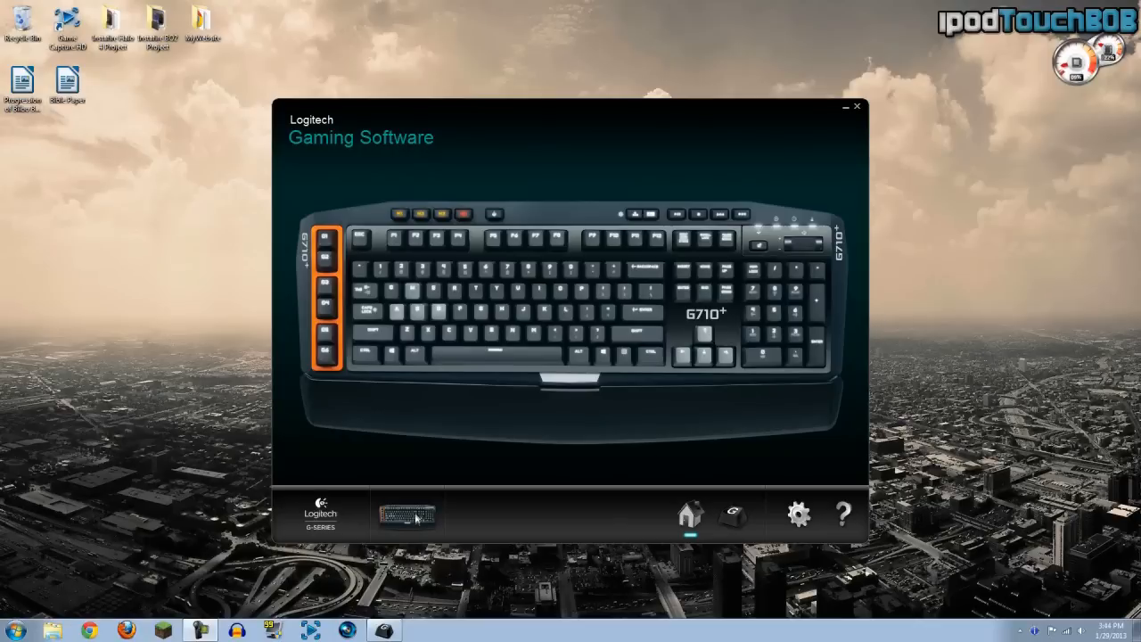
{"action": "mouse_move", "coordinate": [401, 524]}
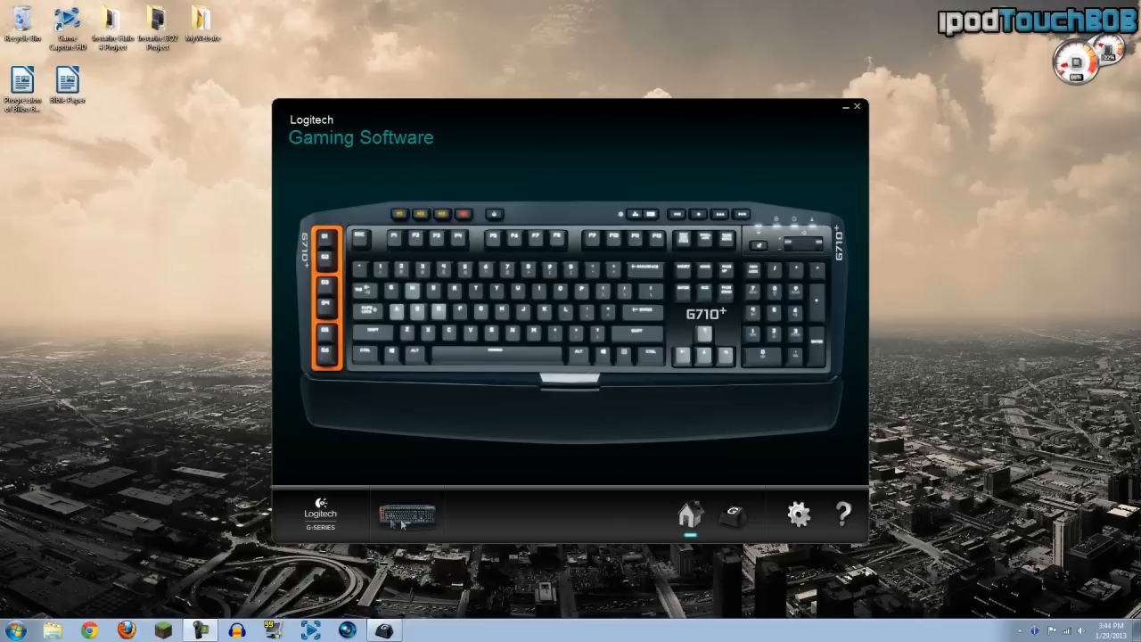
Review the software settings pages — G710+ firmware, general and profile settings — then return to the overview.
{"action": "left_click", "coordinate": [321, 514]}
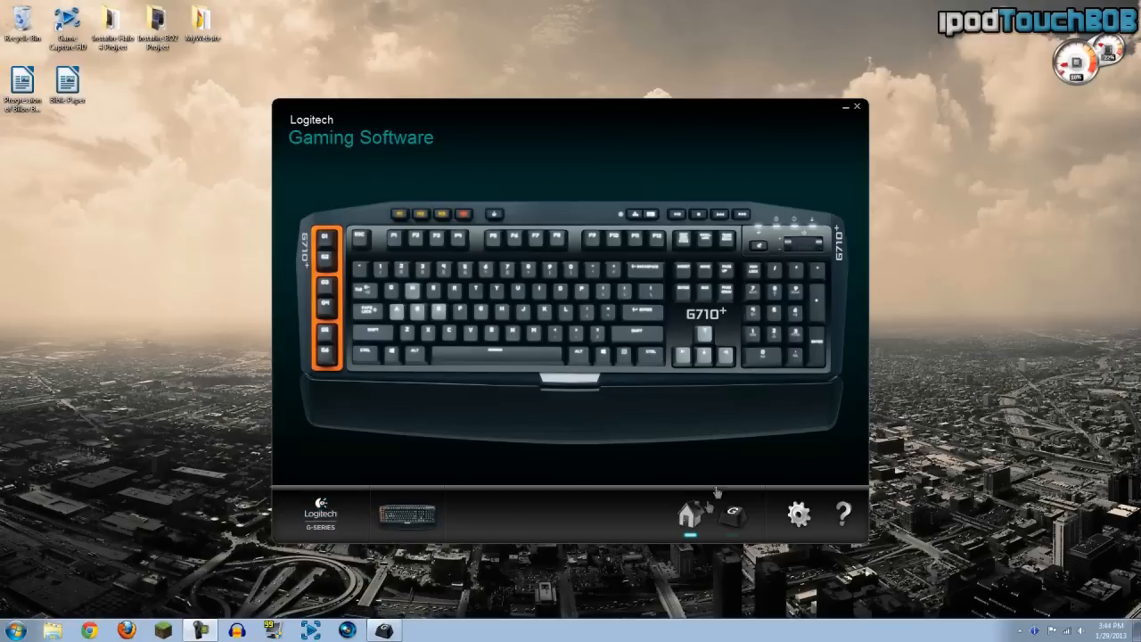
{"action": "left_click", "coordinate": [798, 513]}
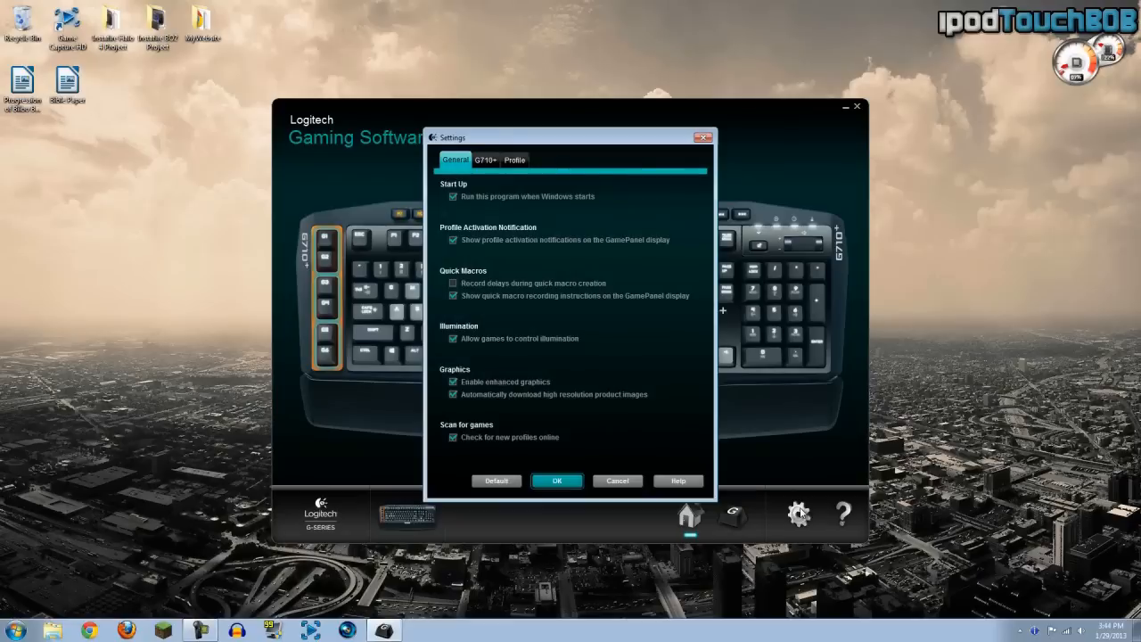
{"action": "left_click", "coordinate": [485, 160]}
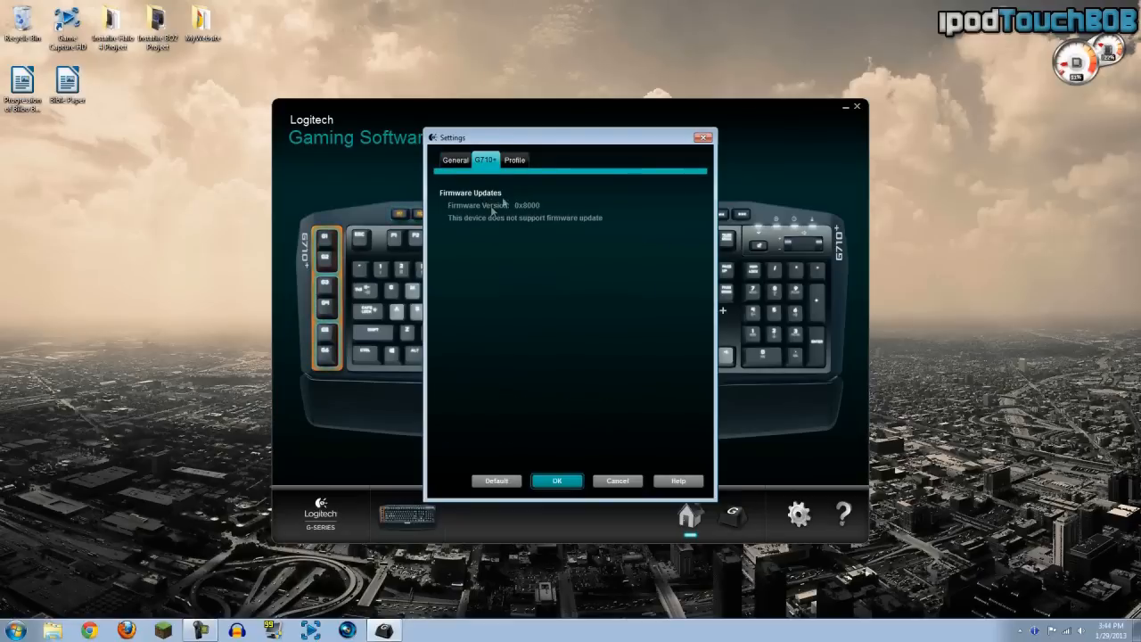
{"action": "mouse_move", "coordinate": [474, 228]}
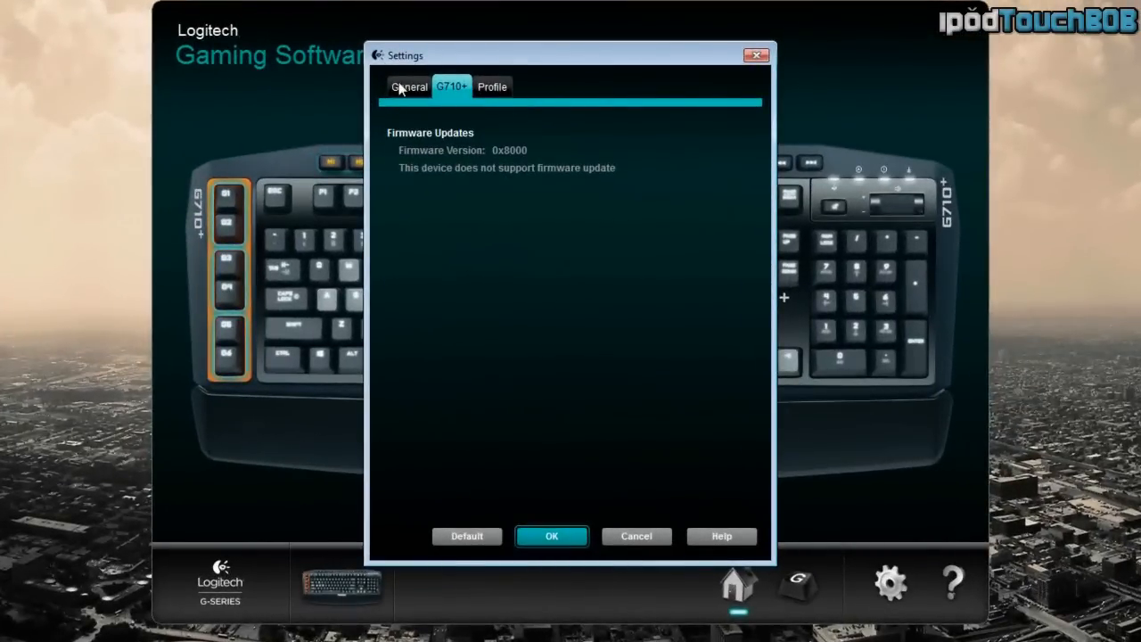
{"action": "left_click", "coordinate": [408, 86]}
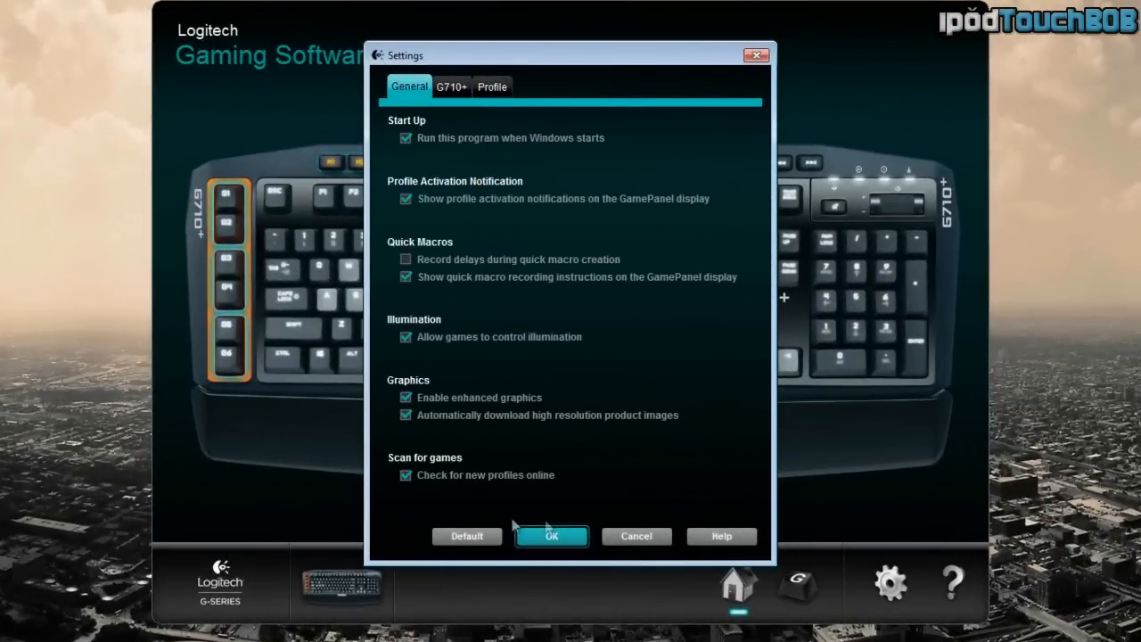
{"action": "left_click", "coordinate": [492, 86]}
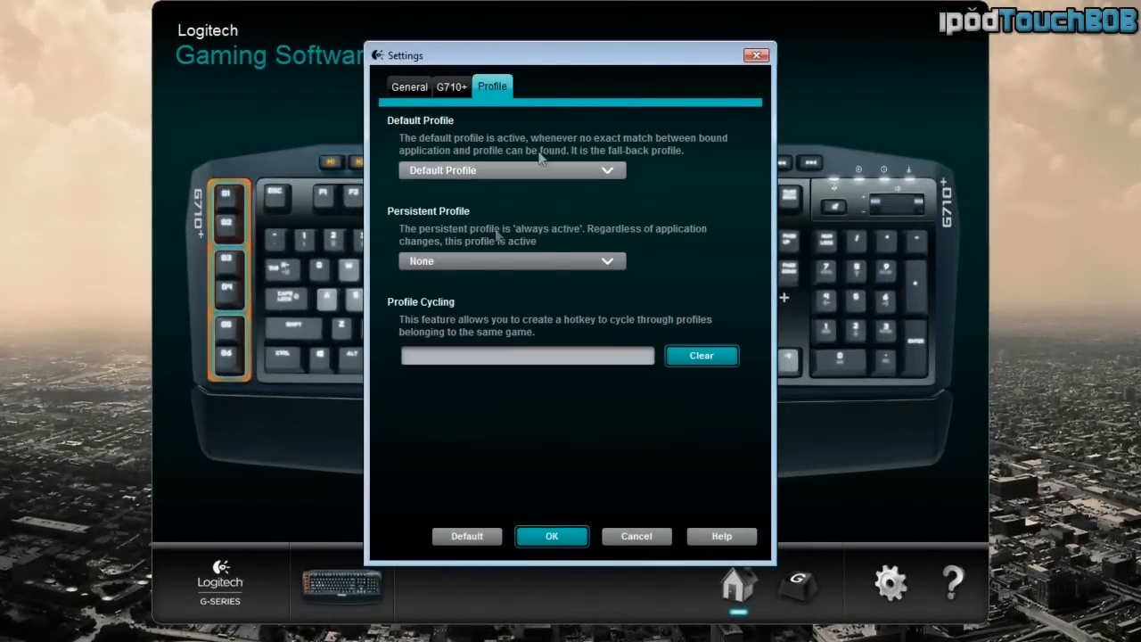
{"action": "left_click", "coordinate": [551, 535]}
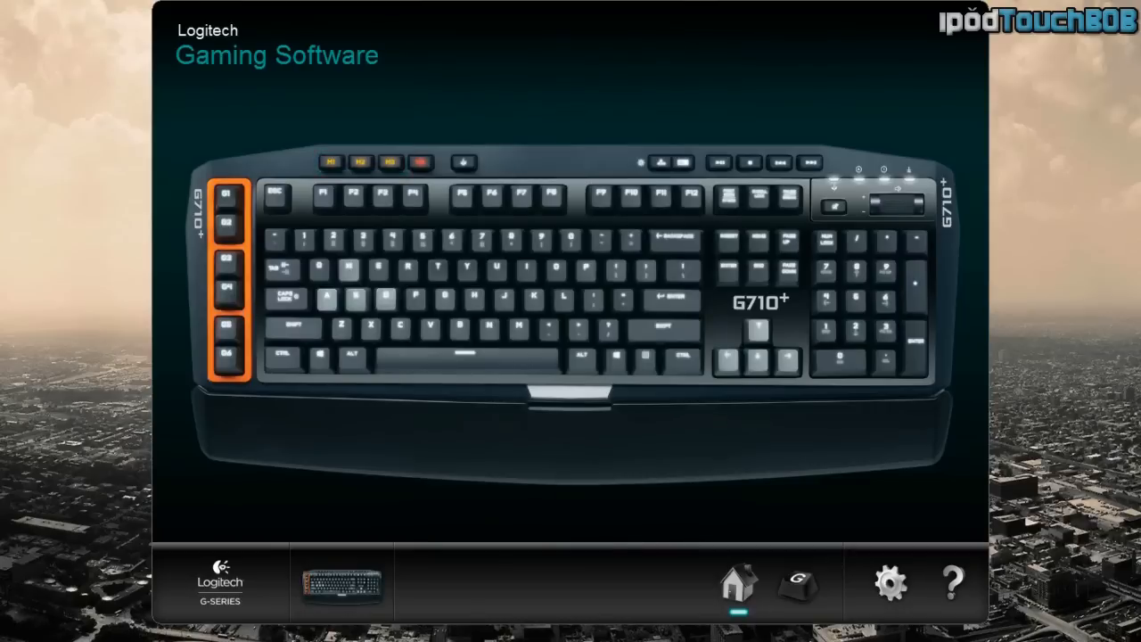
Switch to the G-key customization page showing the Default Profile commands and G1–G6 assignments.
{"action": "left_click", "coordinate": [795, 584]}
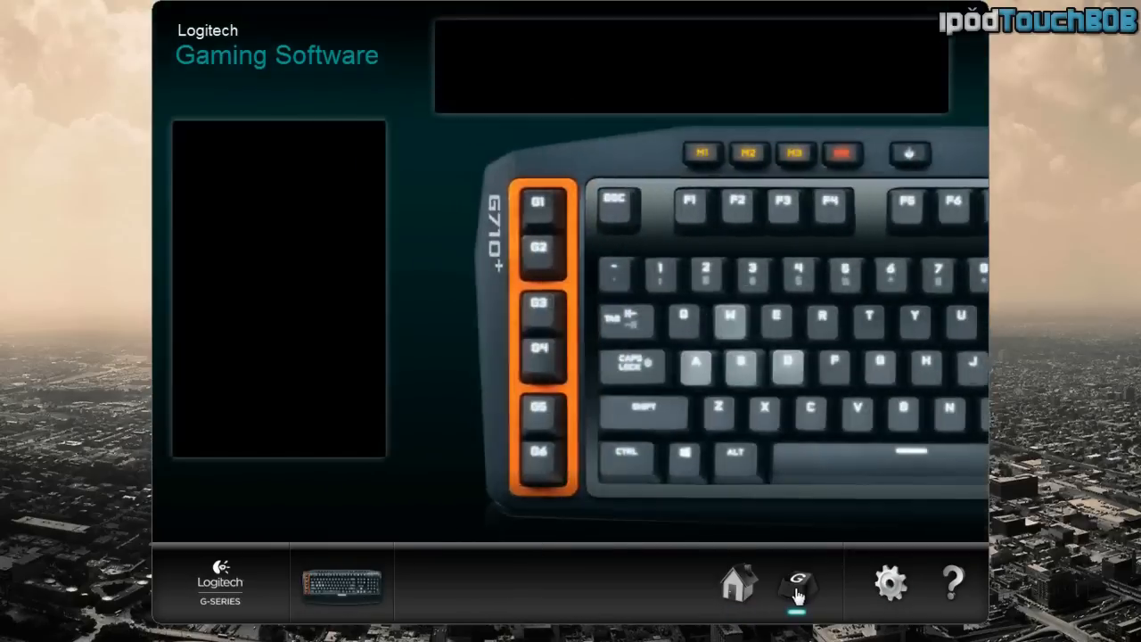
{"action": "left_click", "coordinate": [795, 585]}
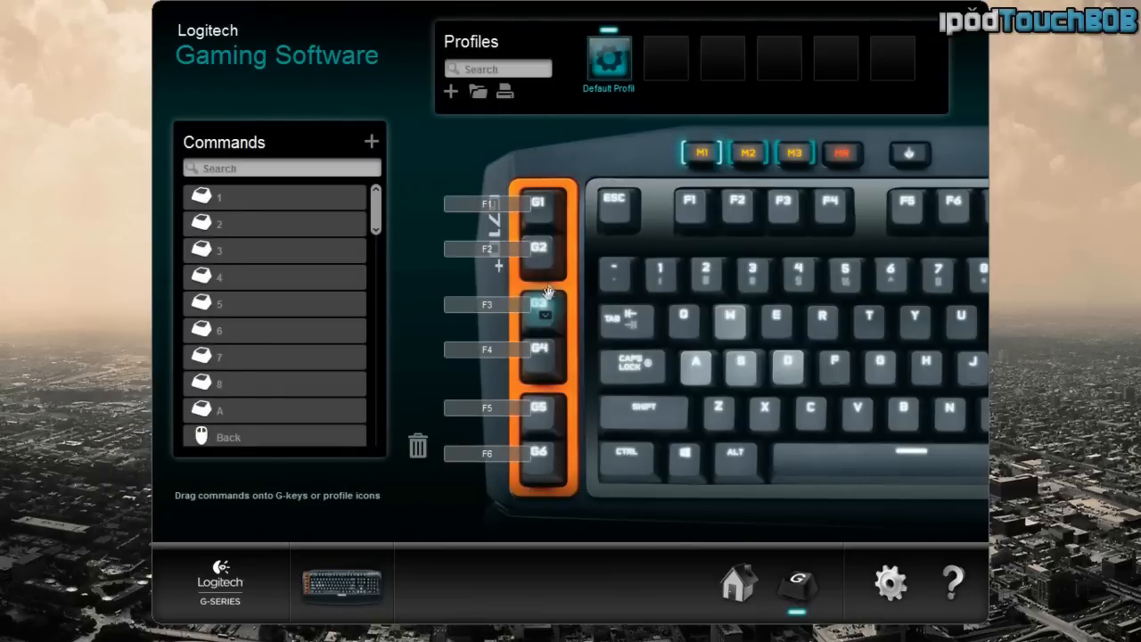
{"action": "mouse_move", "coordinate": [579, 572]}
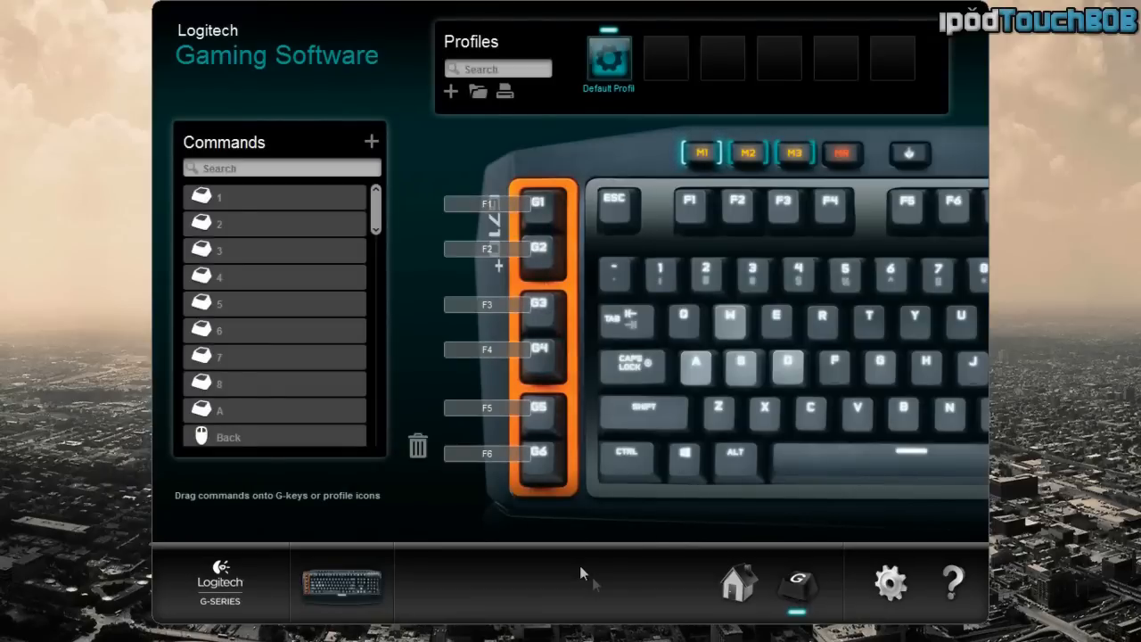
{"action": "mouse_move", "coordinate": [538, 535]}
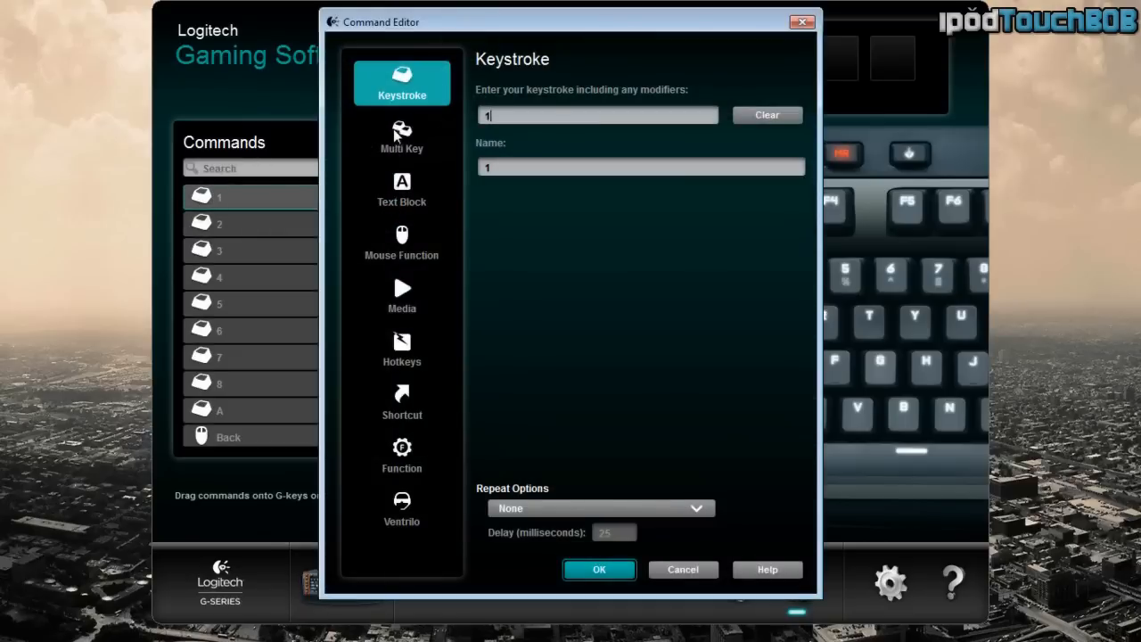
{"action": "mouse_move", "coordinate": [410, 134]}
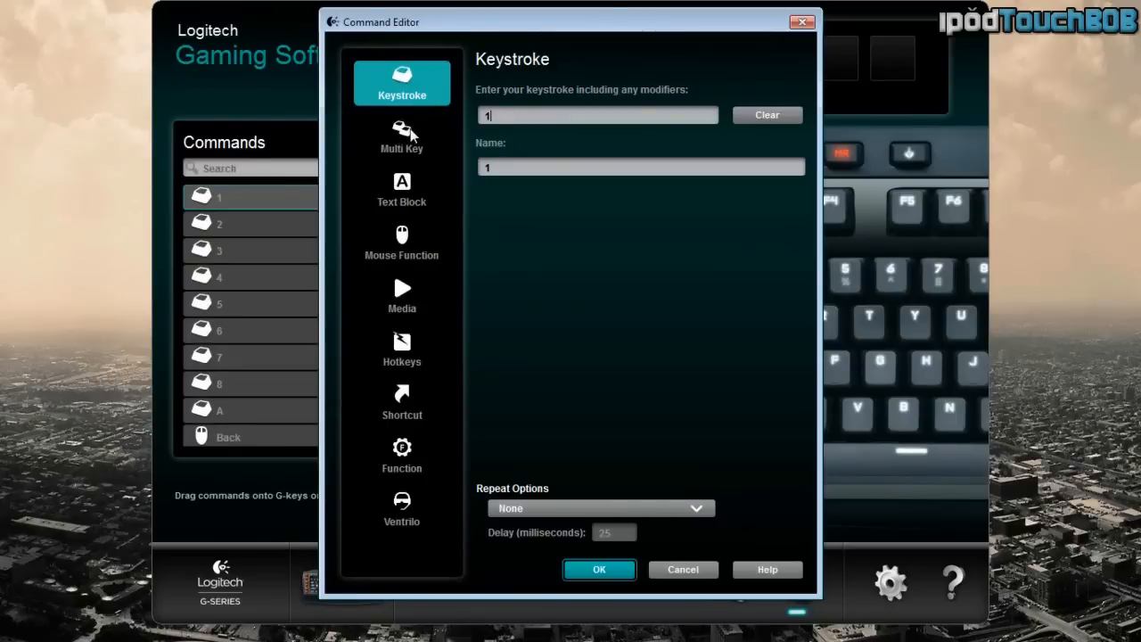
Browse the Text Block, Hotkeys and Ventrilo command types for command 1, ending back on Keystroke.
{"action": "left_click", "coordinate": [401, 189]}
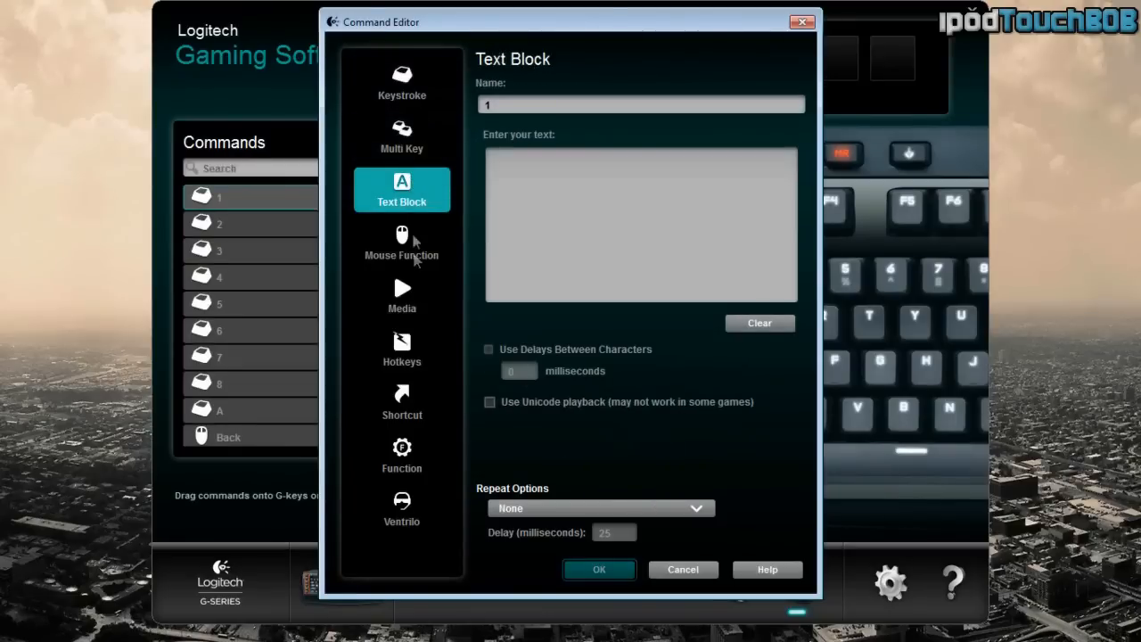
{"action": "left_click", "coordinate": [401, 348]}
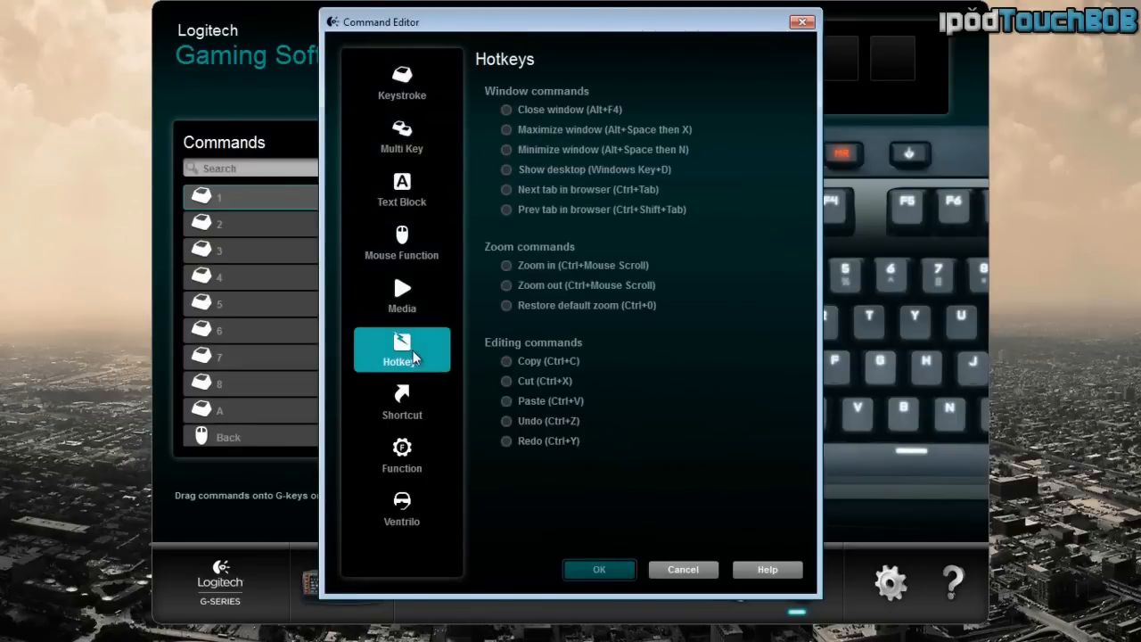
{"action": "left_click", "coordinate": [401, 508]}
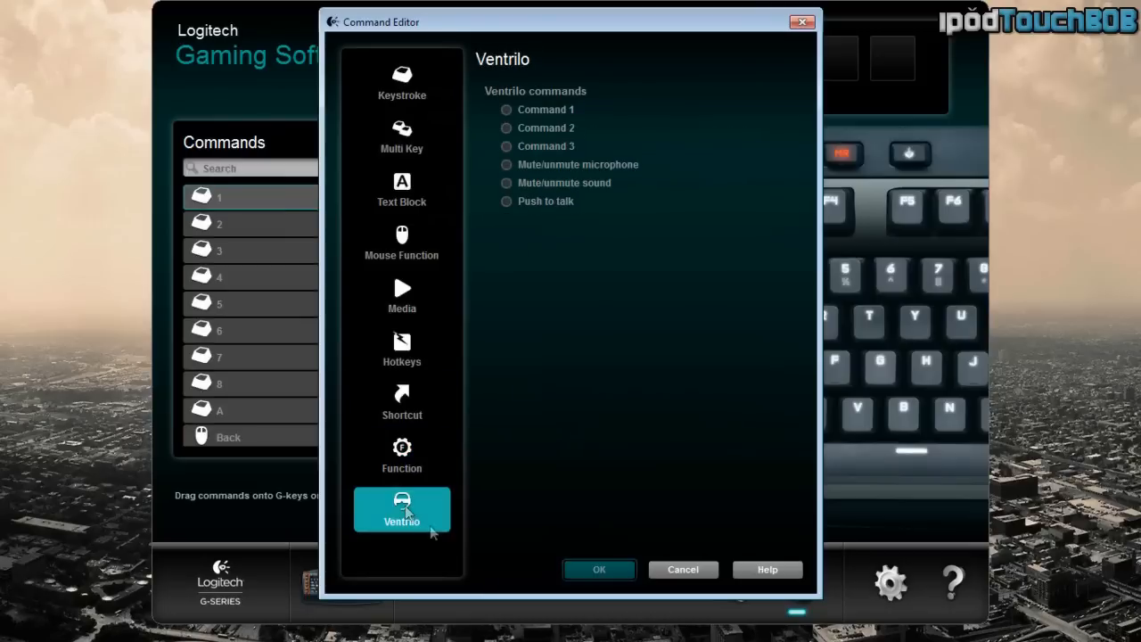
{"action": "left_click", "coordinate": [401, 80]}
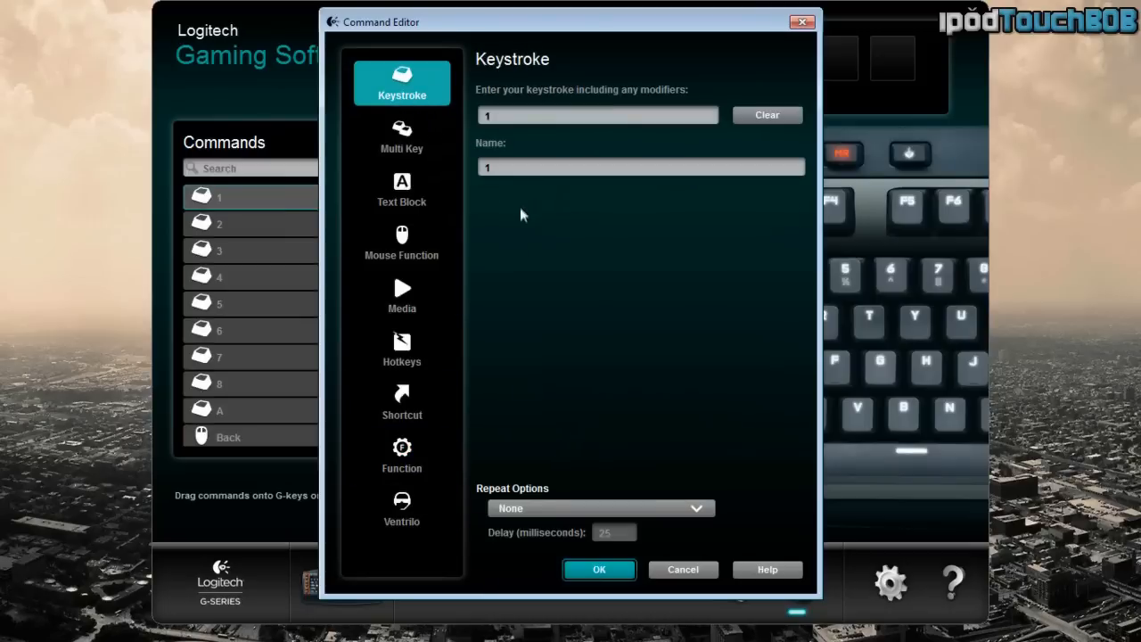
{"action": "mouse_move", "coordinate": [549, 442]}
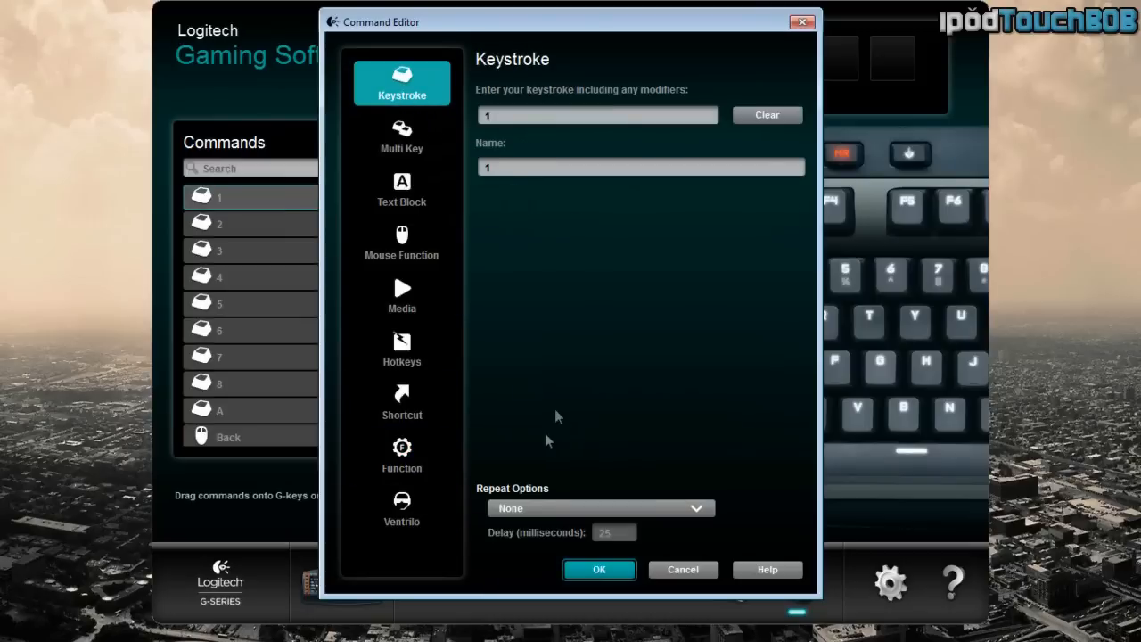
{"action": "mouse_move", "coordinate": [577, 293]}
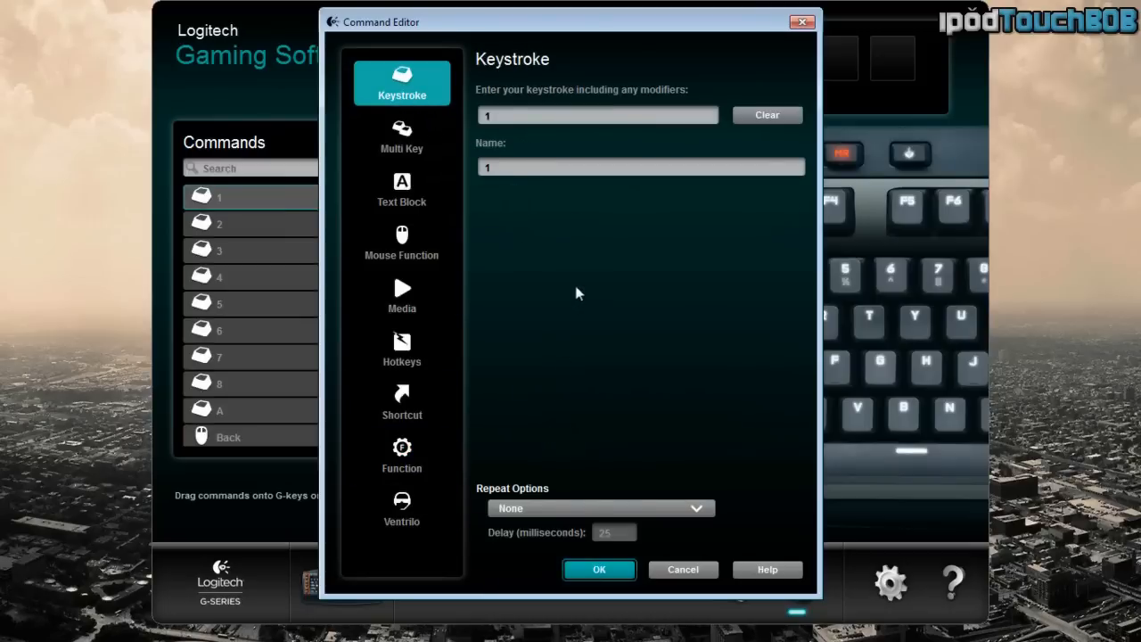
{"action": "mouse_move", "coordinate": [448, 353]}
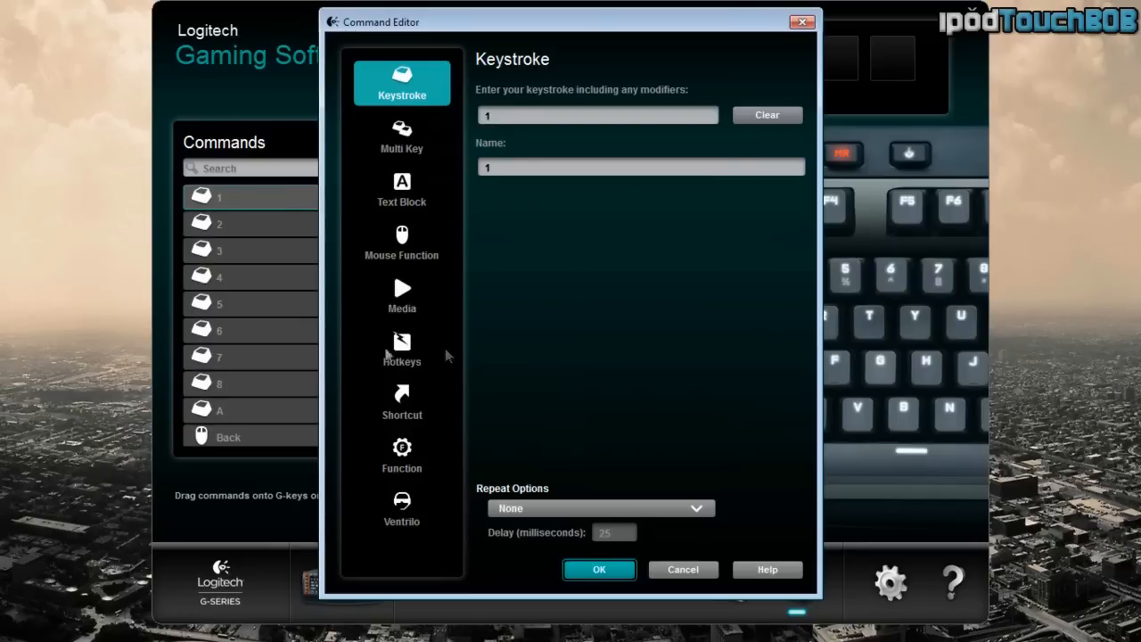
{"action": "mouse_move", "coordinate": [666, 158]}
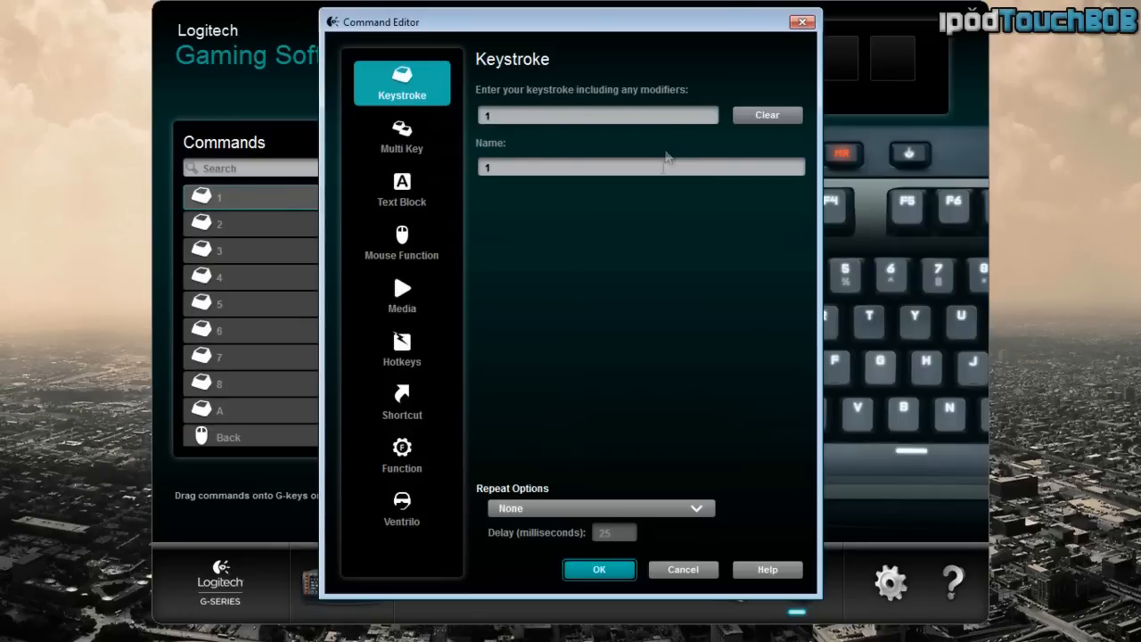
{"action": "mouse_move", "coordinate": [645, 152]}
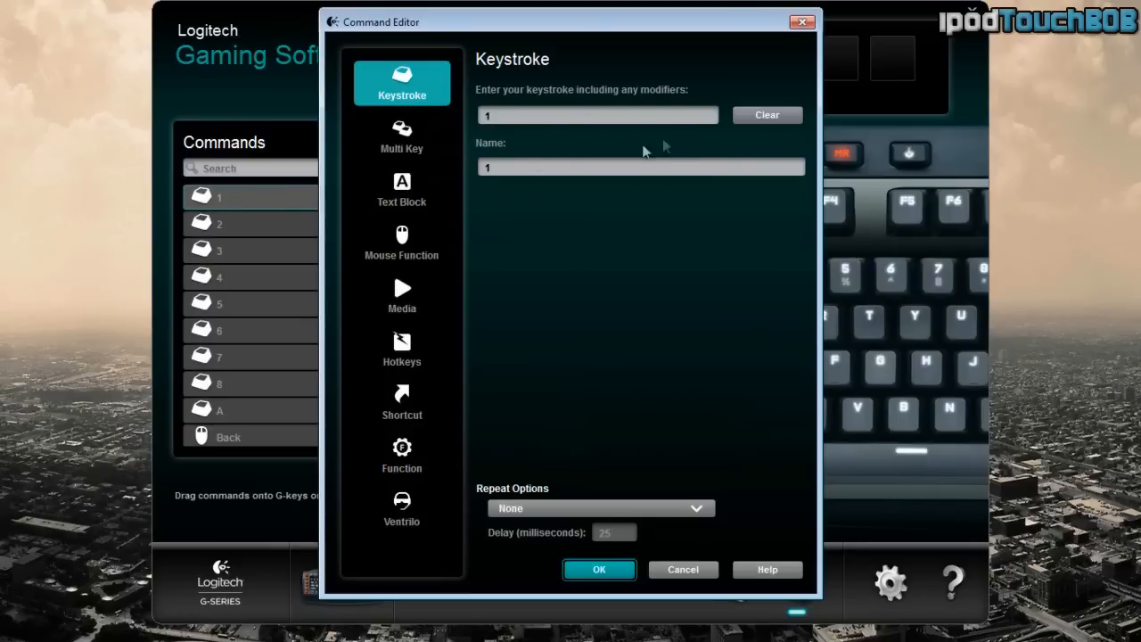
View the Multi Key and Text Block options, then show the Mouse Function options for command 1.
{"action": "left_click", "coordinate": [401, 136]}
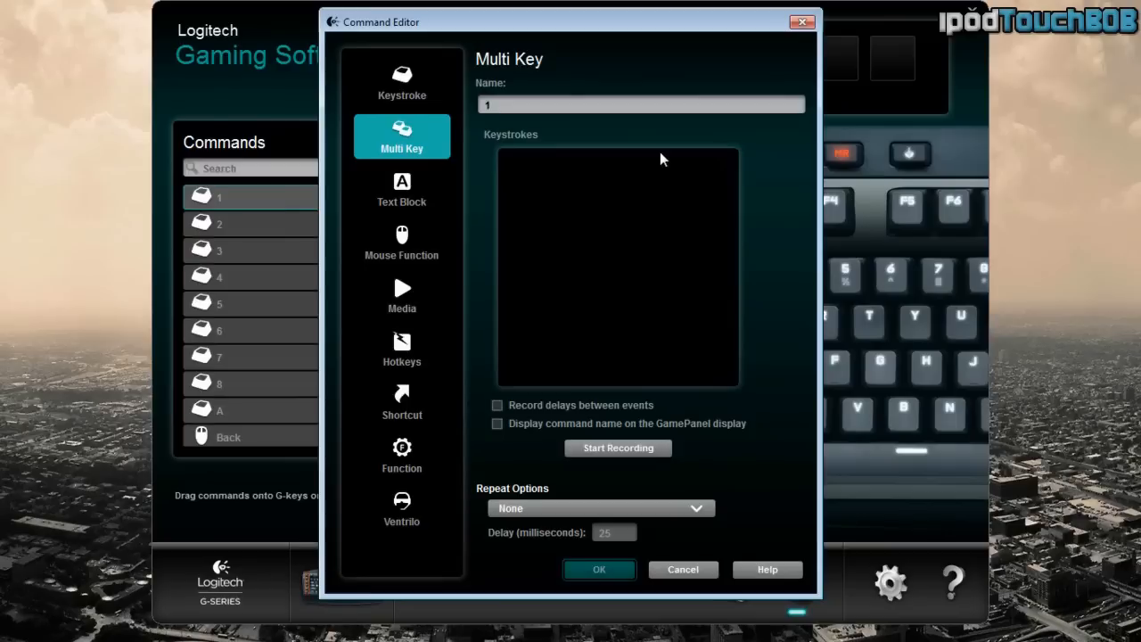
{"action": "left_click", "coordinate": [401, 189]}
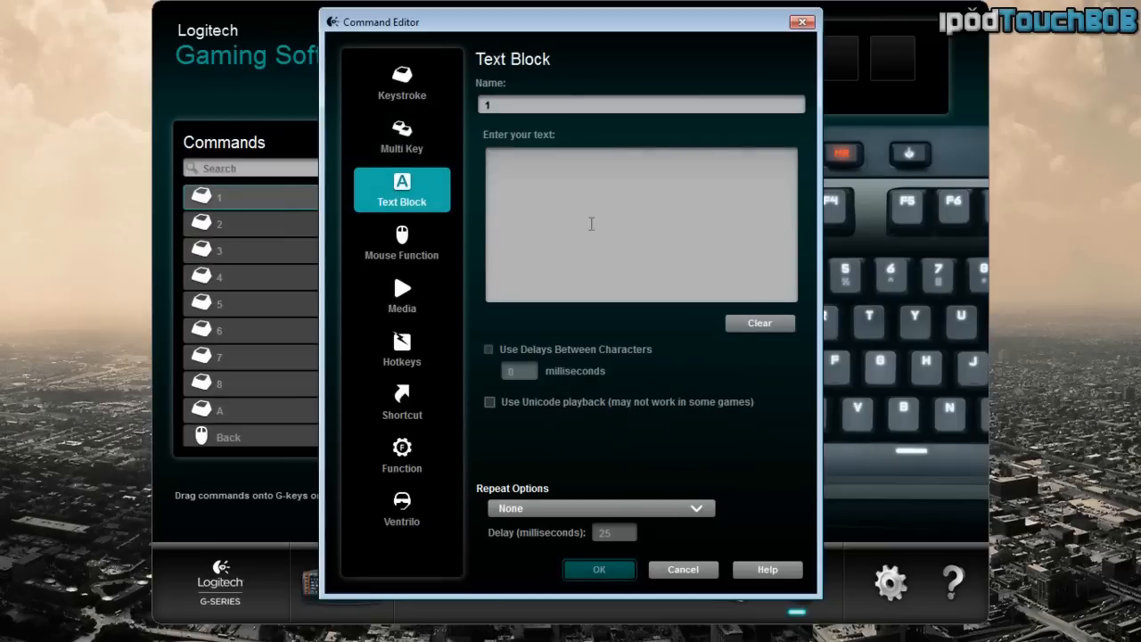
{"action": "left_click", "coordinate": [401, 242]}
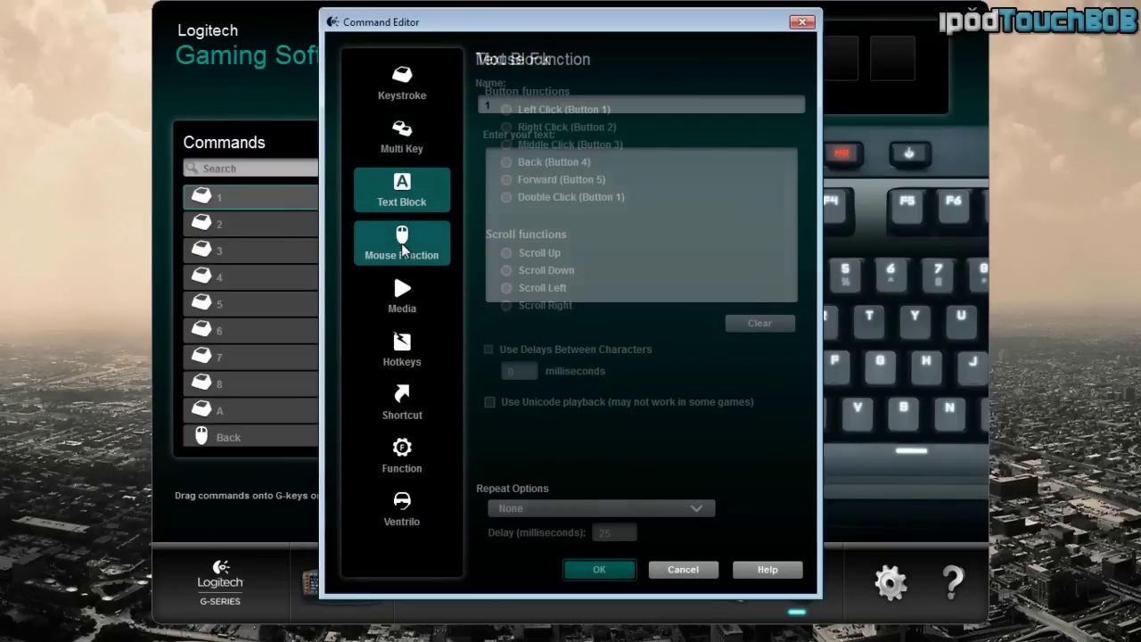
{"action": "left_click", "coordinate": [401, 242]}
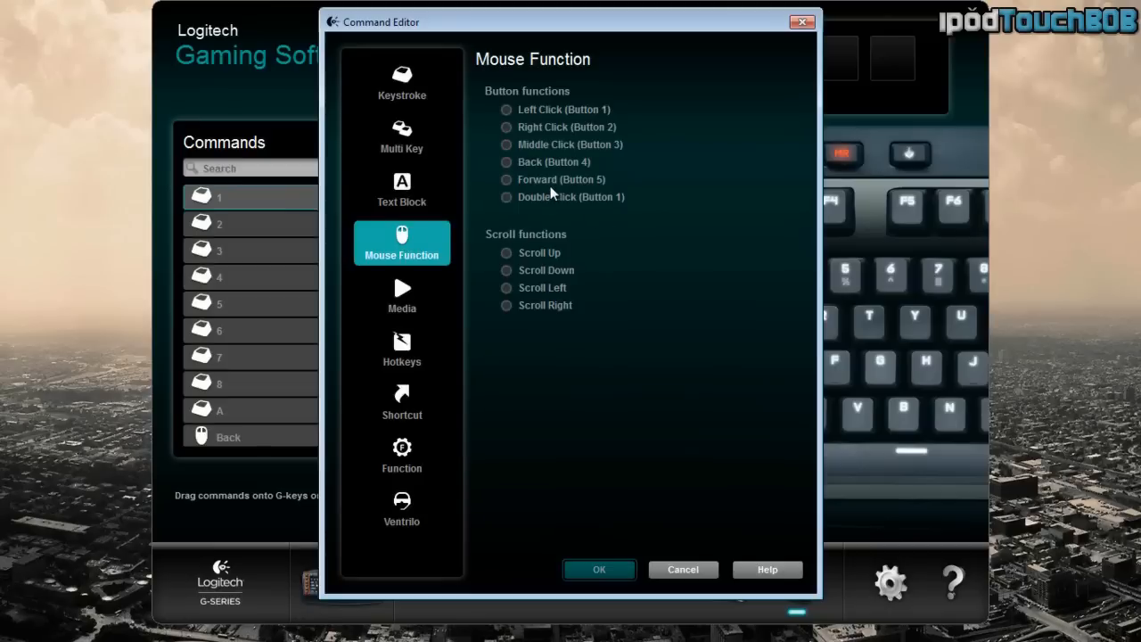
{"action": "mouse_move", "coordinate": [587, 203]}
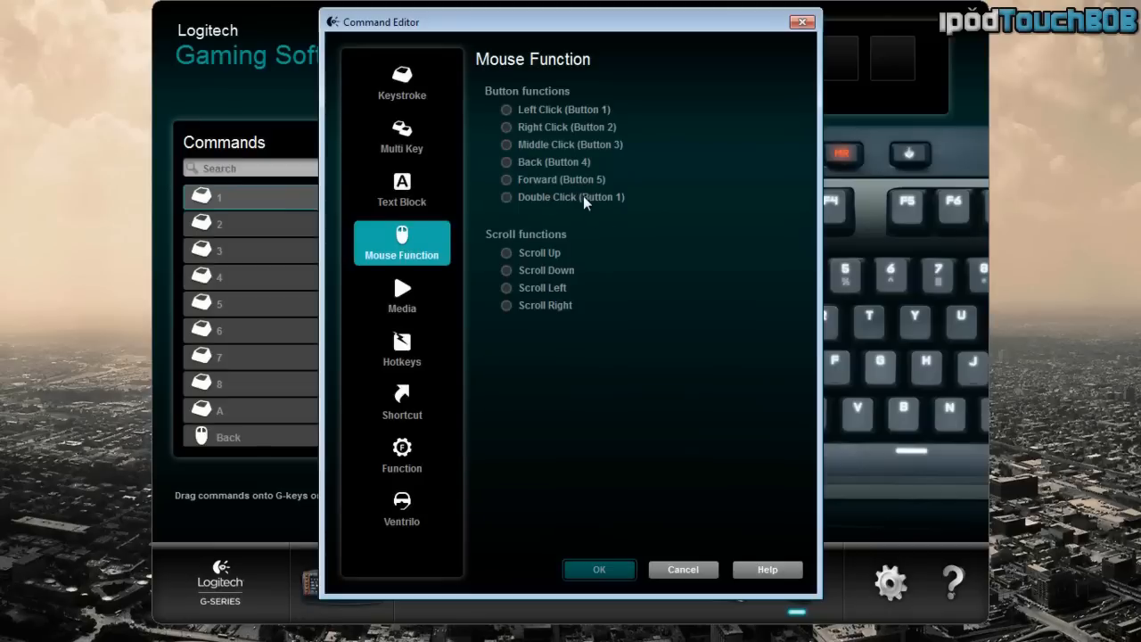
{"action": "mouse_move", "coordinate": [617, 230]}
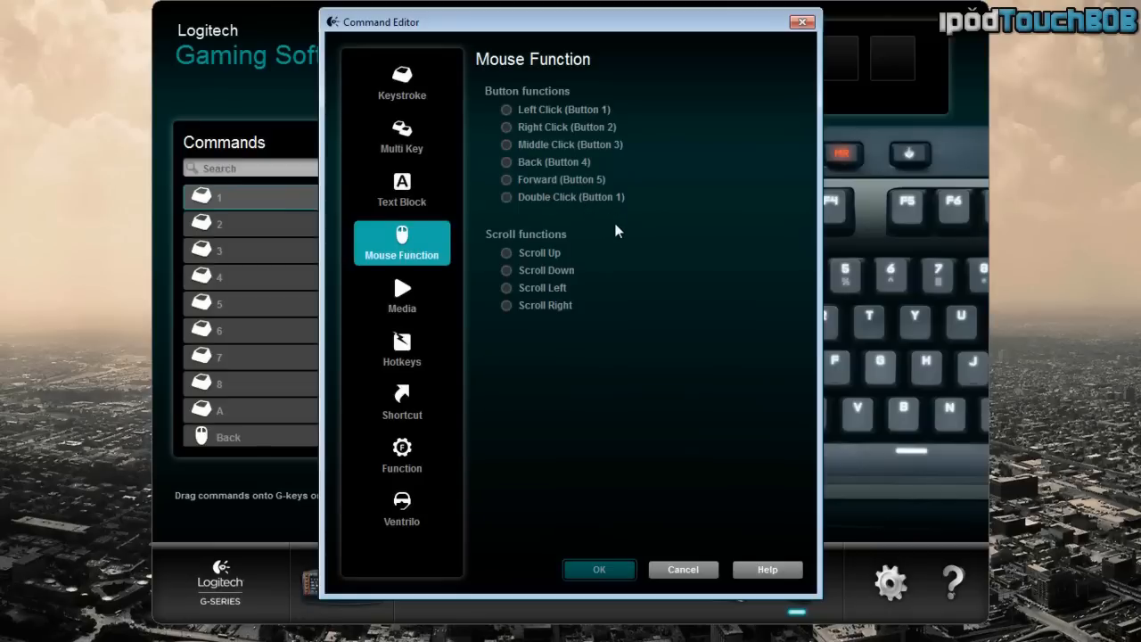
Show the Media command options, then the Hotkeys options assignable to command 1.
{"action": "left_click", "coordinate": [401, 296]}
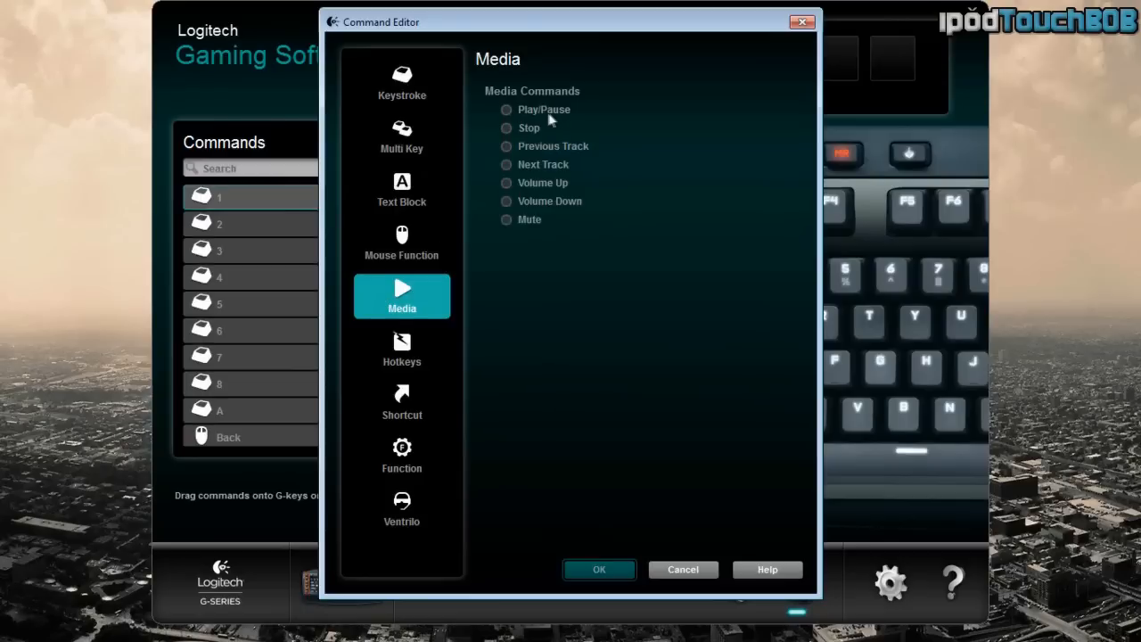
{"action": "mouse_move", "coordinate": [573, 180]}
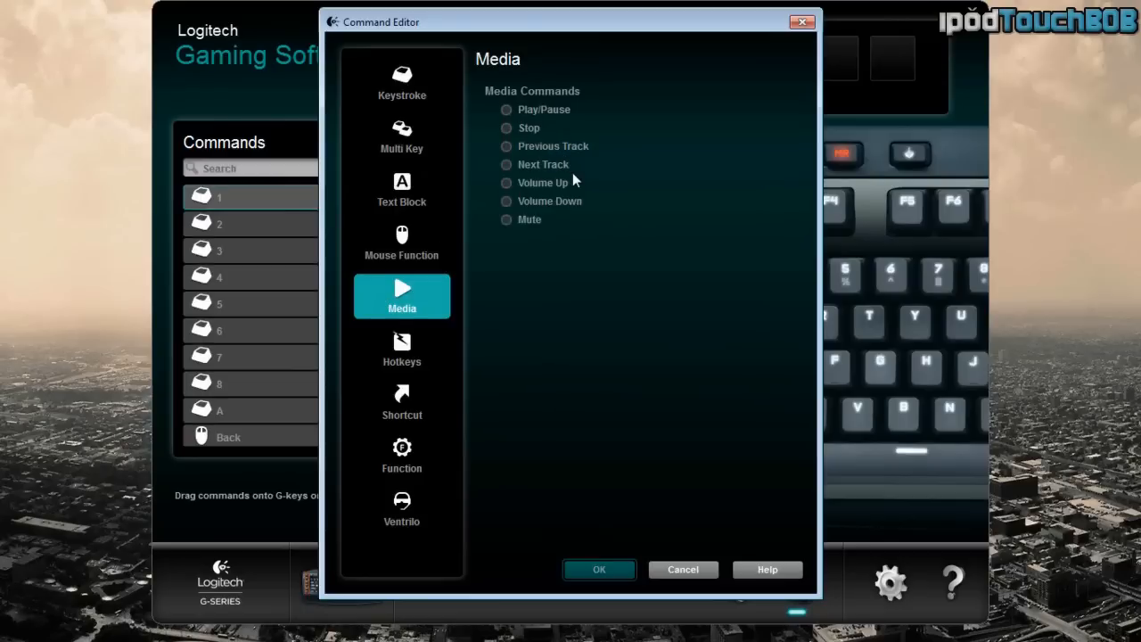
{"action": "mouse_move", "coordinate": [408, 372]}
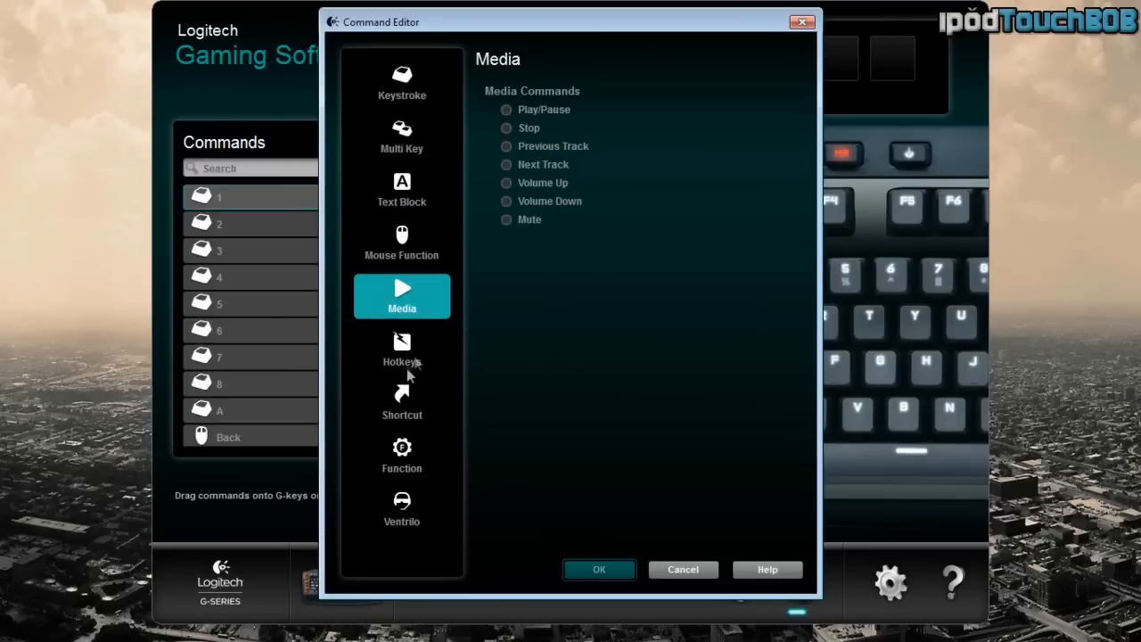
{"action": "left_click", "coordinate": [401, 350]}
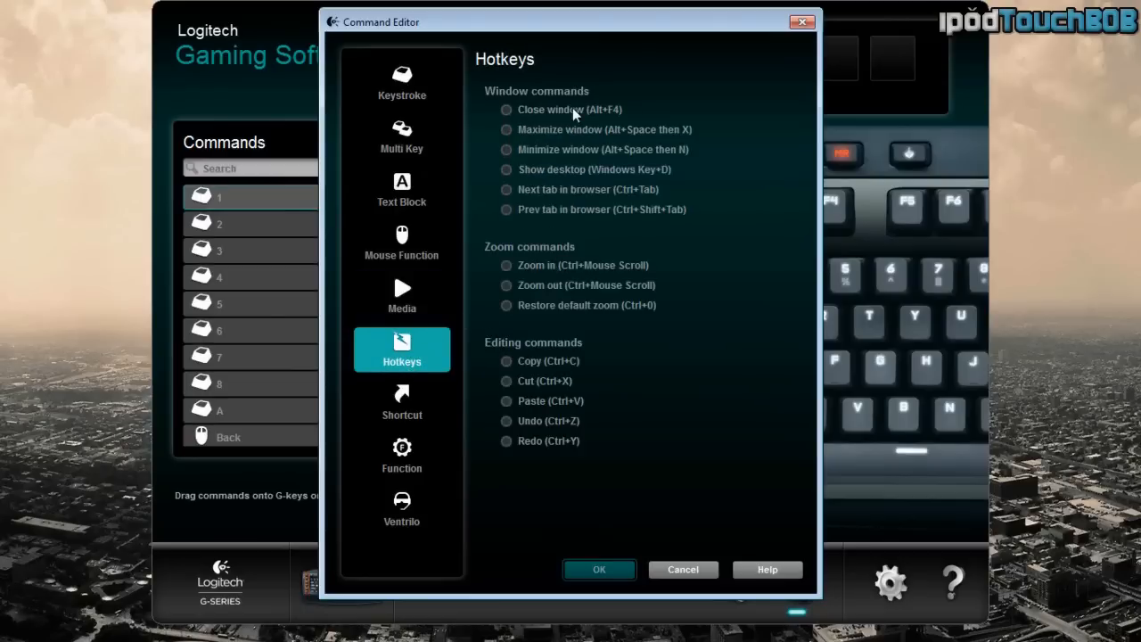
{"action": "mouse_move", "coordinate": [563, 403]}
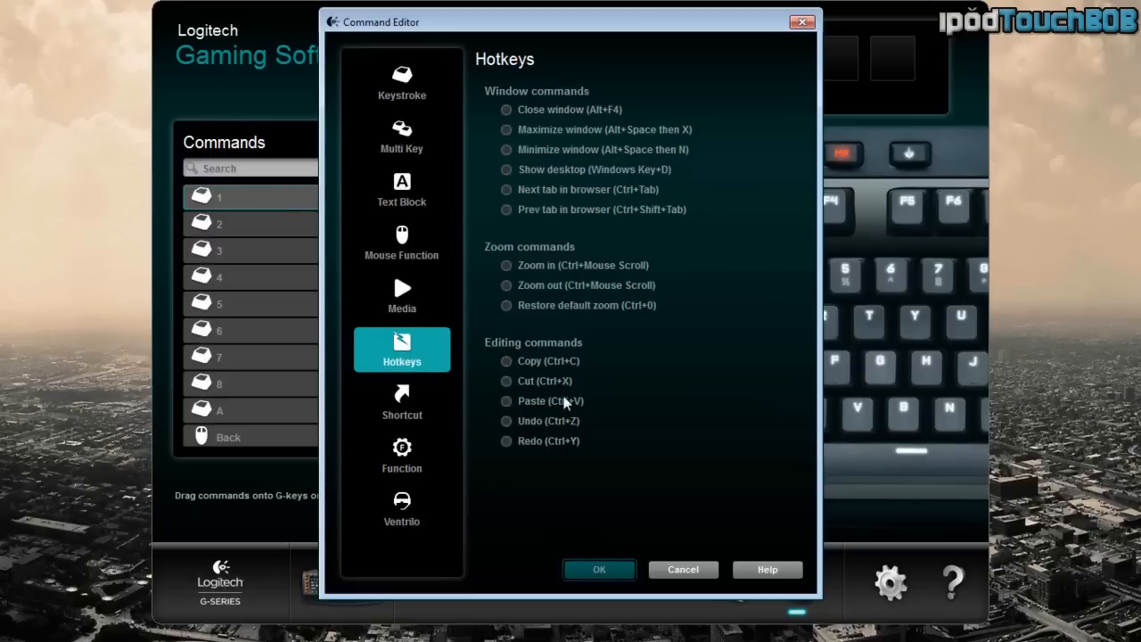
{"action": "mouse_move", "coordinate": [556, 438]}
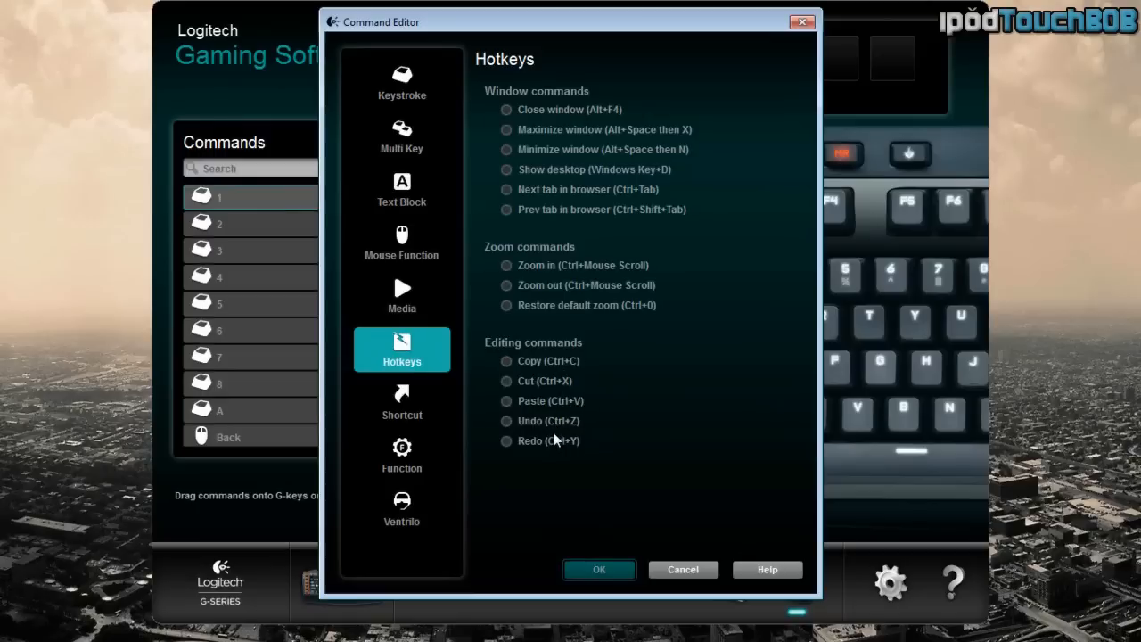
{"action": "mouse_move", "coordinate": [559, 467]}
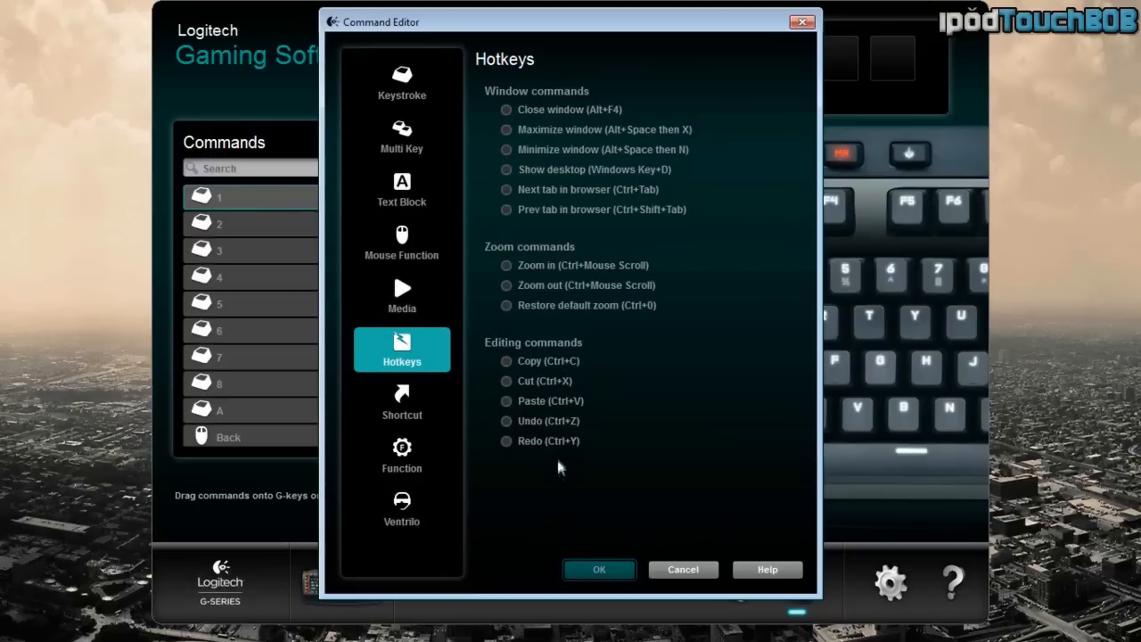
Show the Shortcut settings, then the Function choices such as Email, Web Browser and Calculator.
{"action": "left_click", "coordinate": [401, 403]}
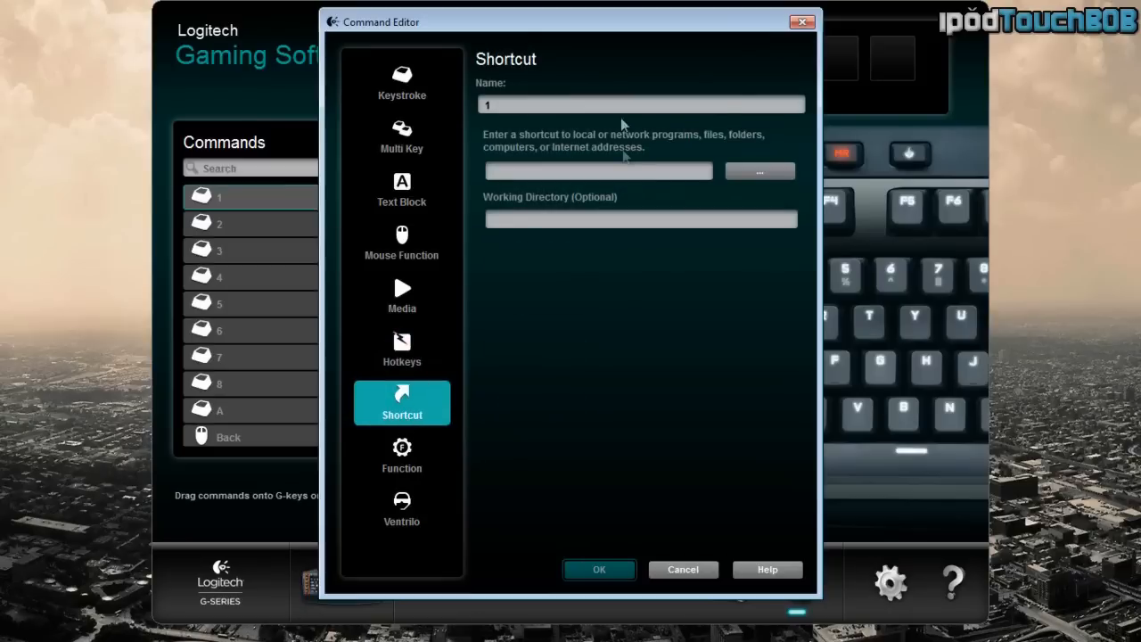
{"action": "mouse_move", "coordinate": [818, 228]}
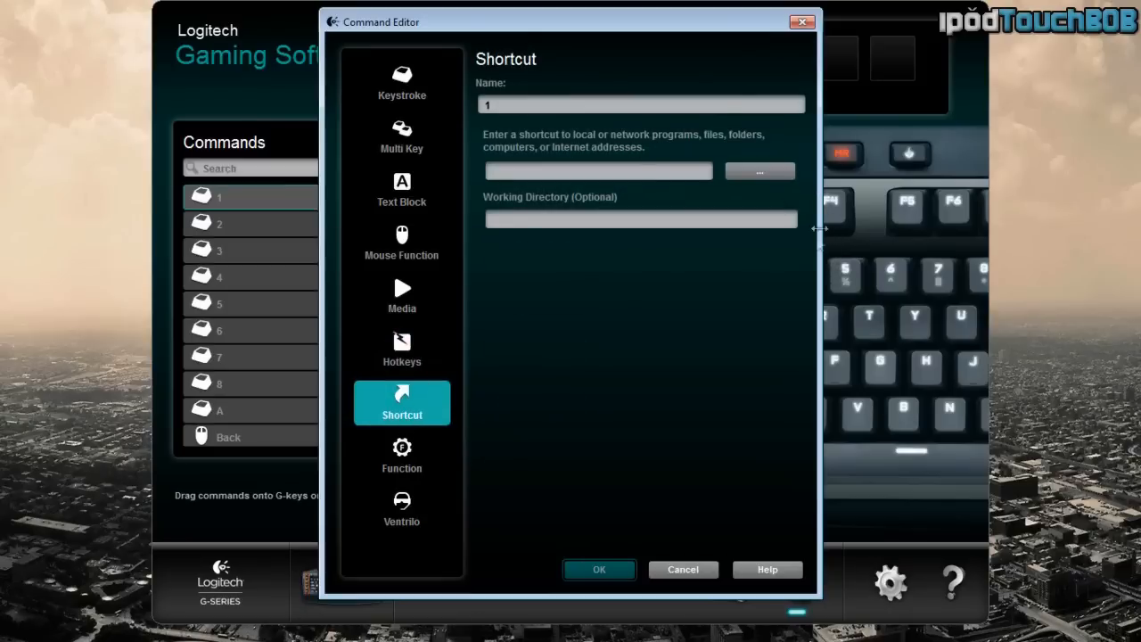
{"action": "mouse_move", "coordinate": [788, 391]}
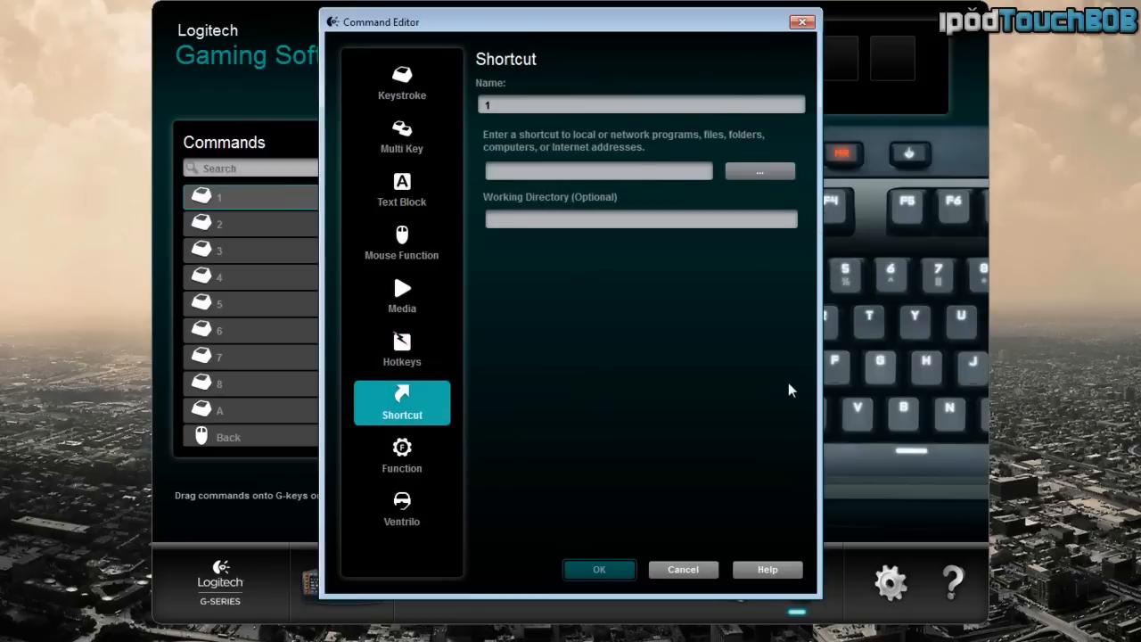
{"action": "mouse_move", "coordinate": [755, 323]}
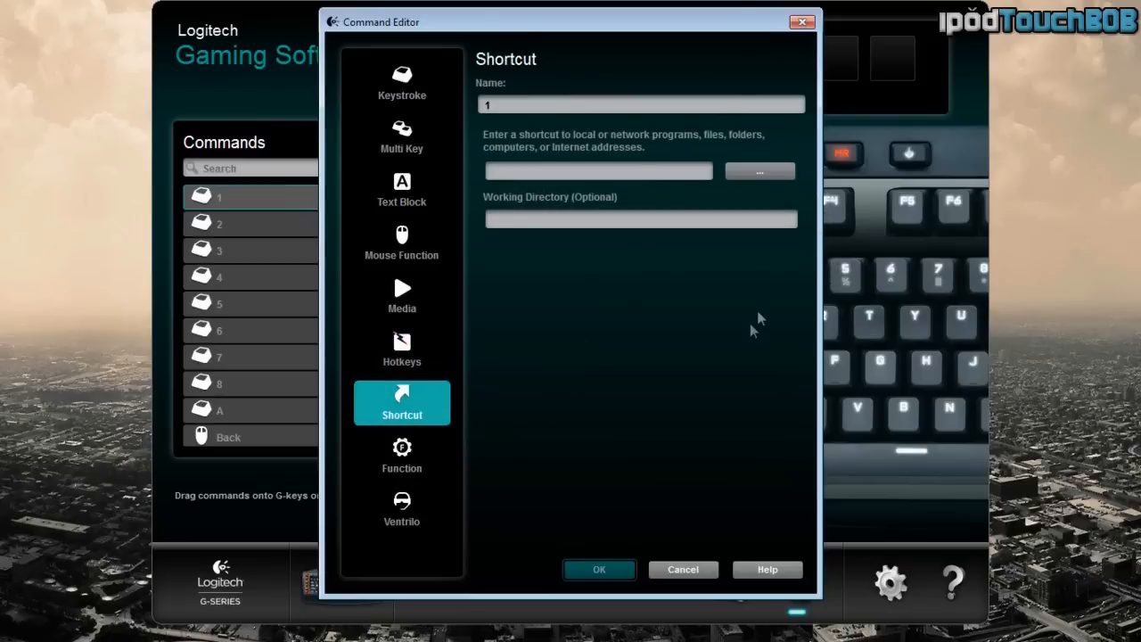
{"action": "mouse_move", "coordinate": [752, 239]}
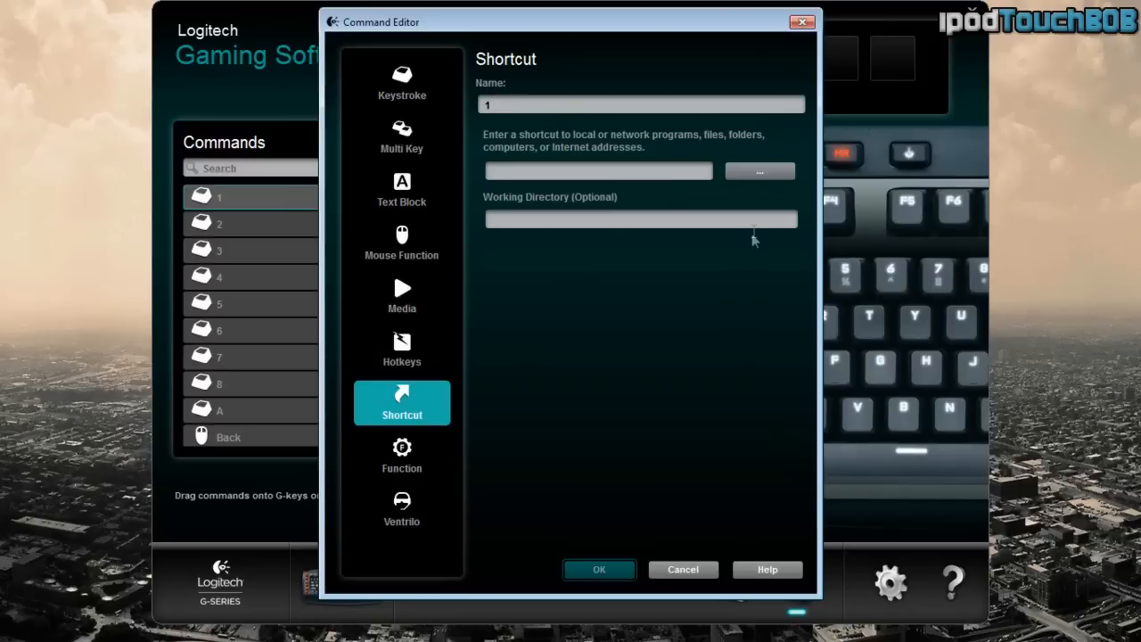
{"action": "mouse_move", "coordinate": [544, 373]}
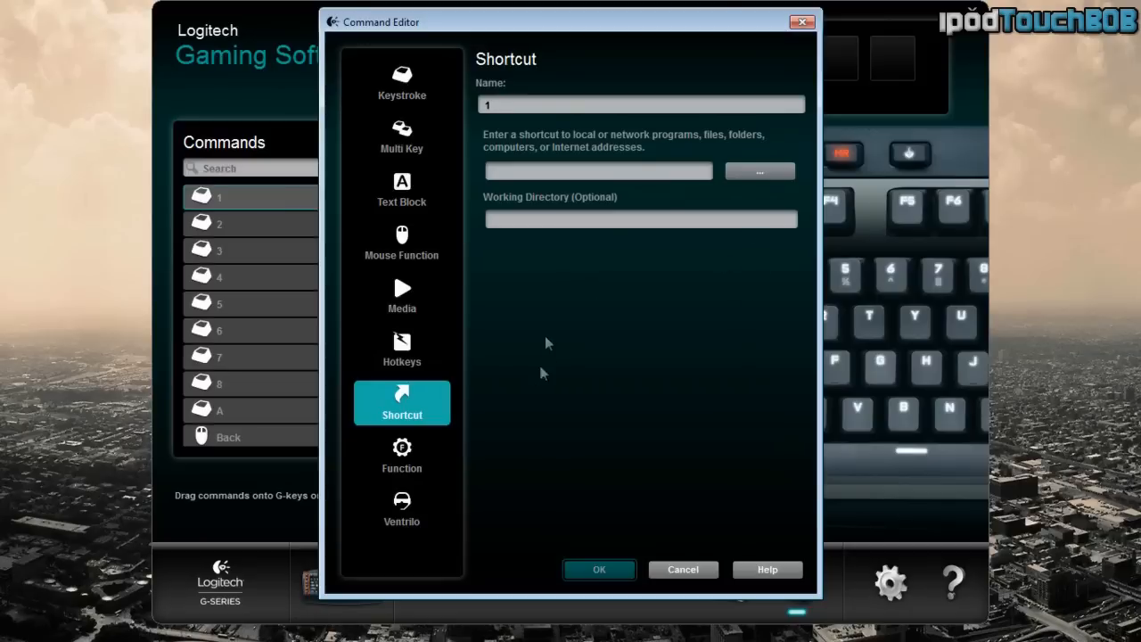
{"action": "left_click", "coordinate": [401, 454]}
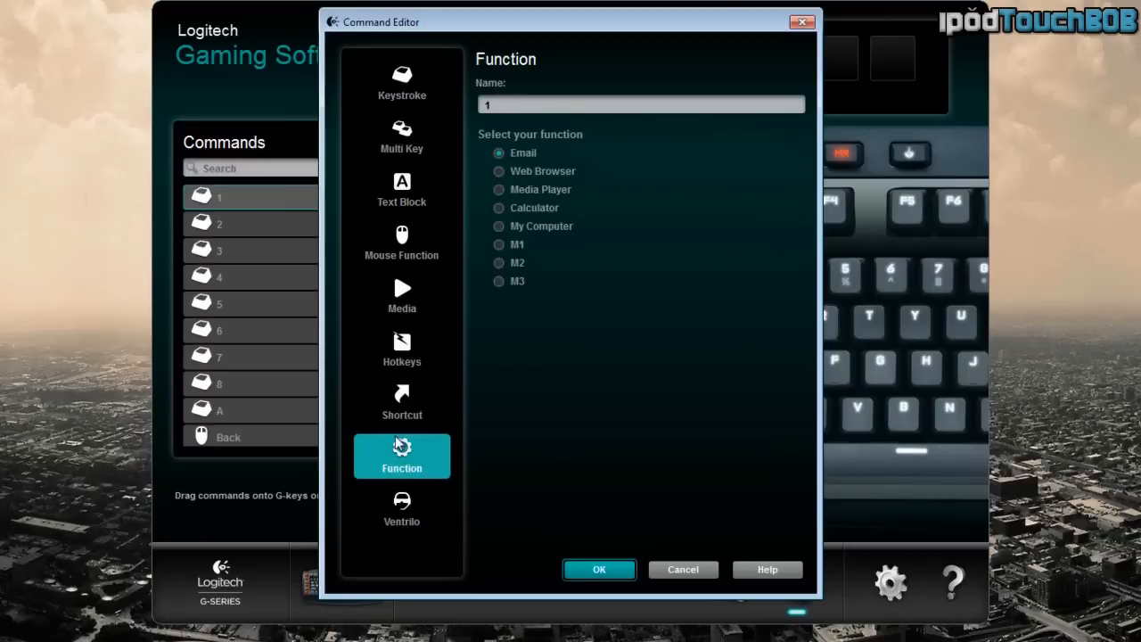
{"action": "mouse_move", "coordinate": [627, 214]}
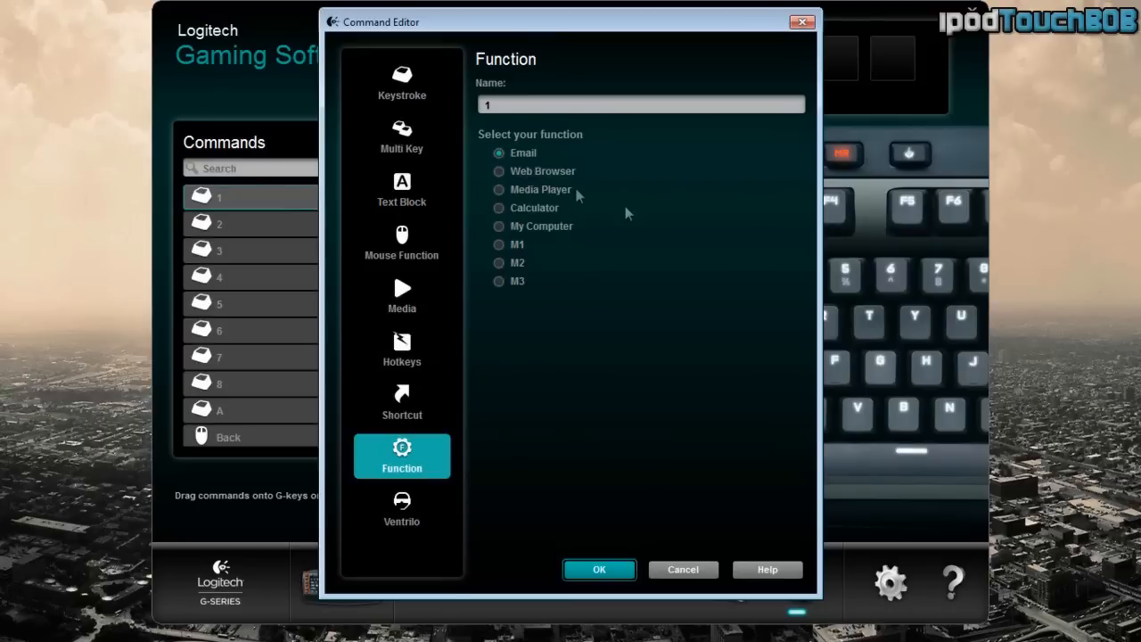
{"action": "mouse_move", "coordinate": [542, 222]}
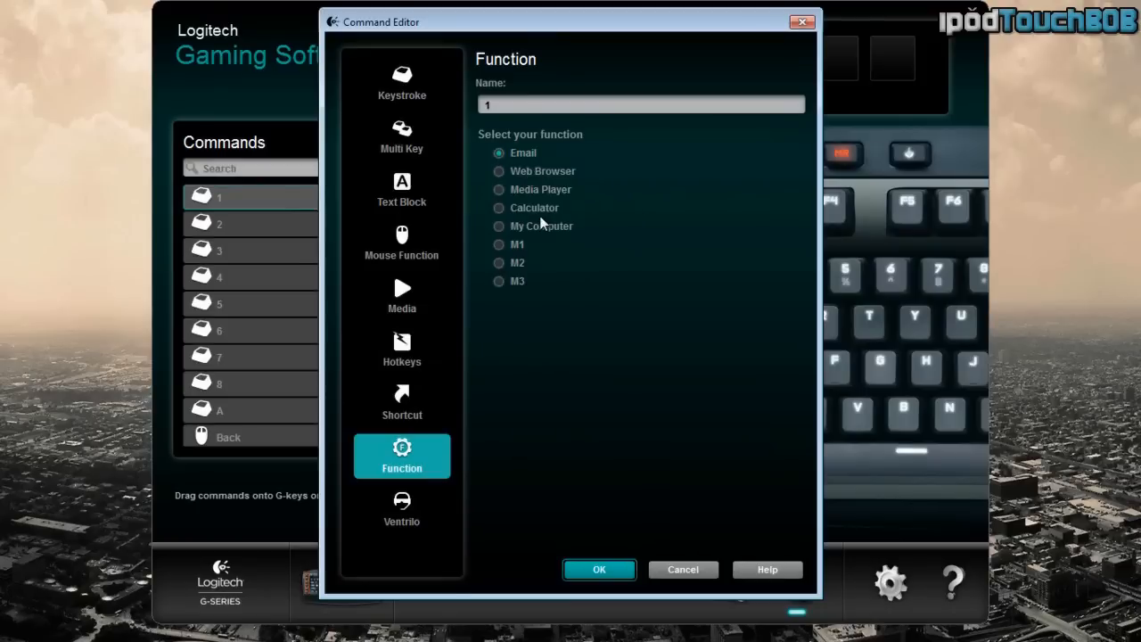
Show the Ventrilo voice-chat commands such as mute microphone and push to talk.
{"action": "left_click", "coordinate": [401, 508]}
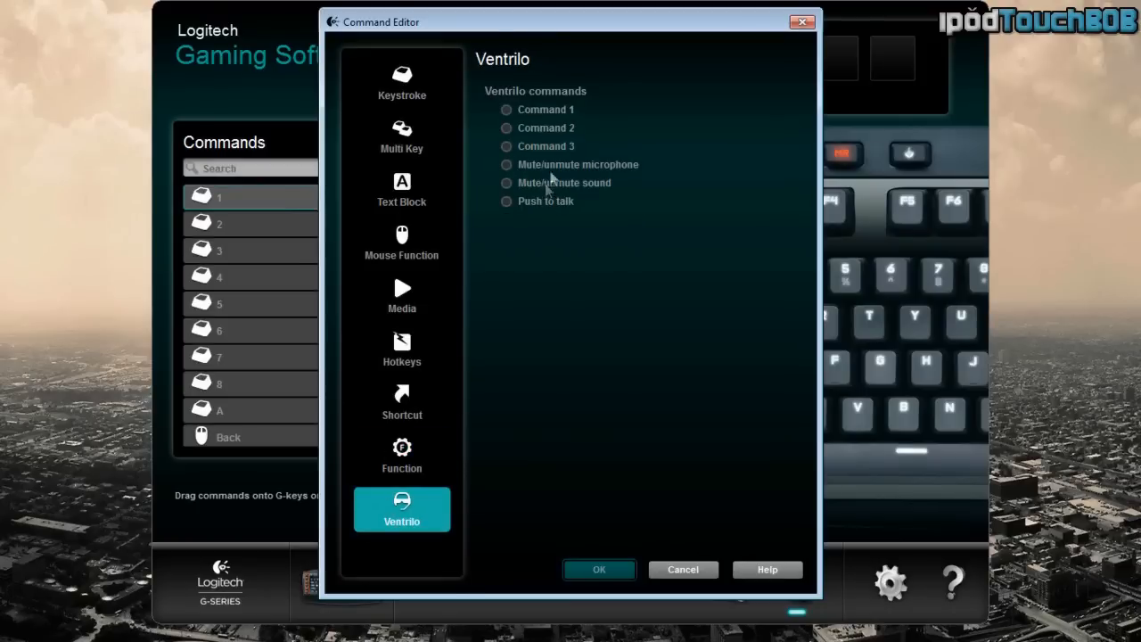
{"action": "mouse_move", "coordinate": [553, 129]}
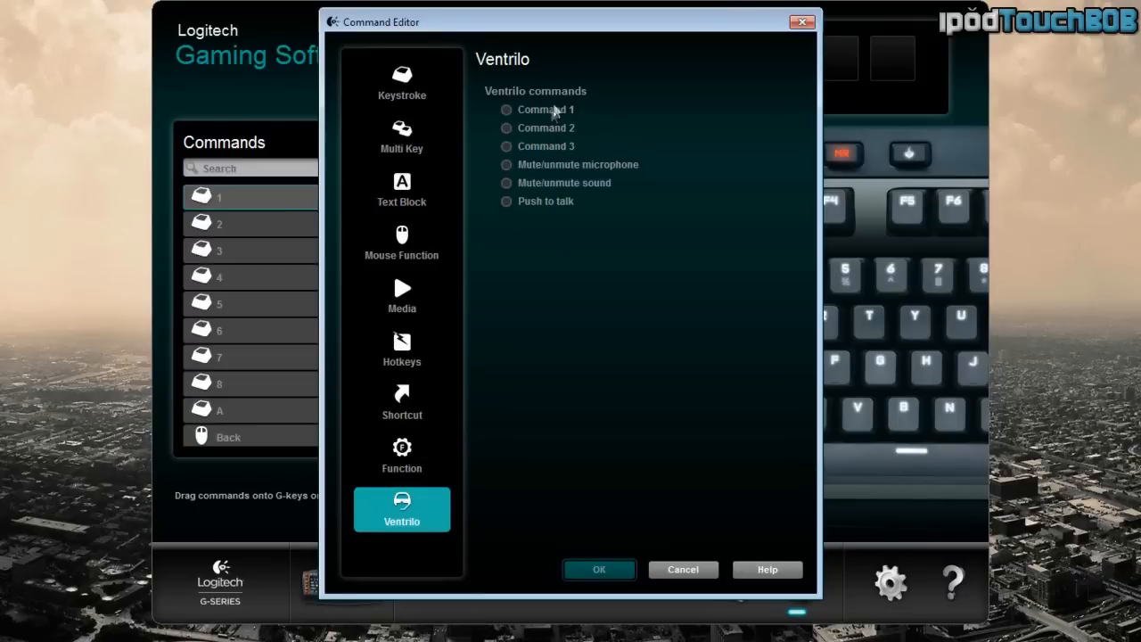
{"action": "mouse_move", "coordinate": [560, 313]}
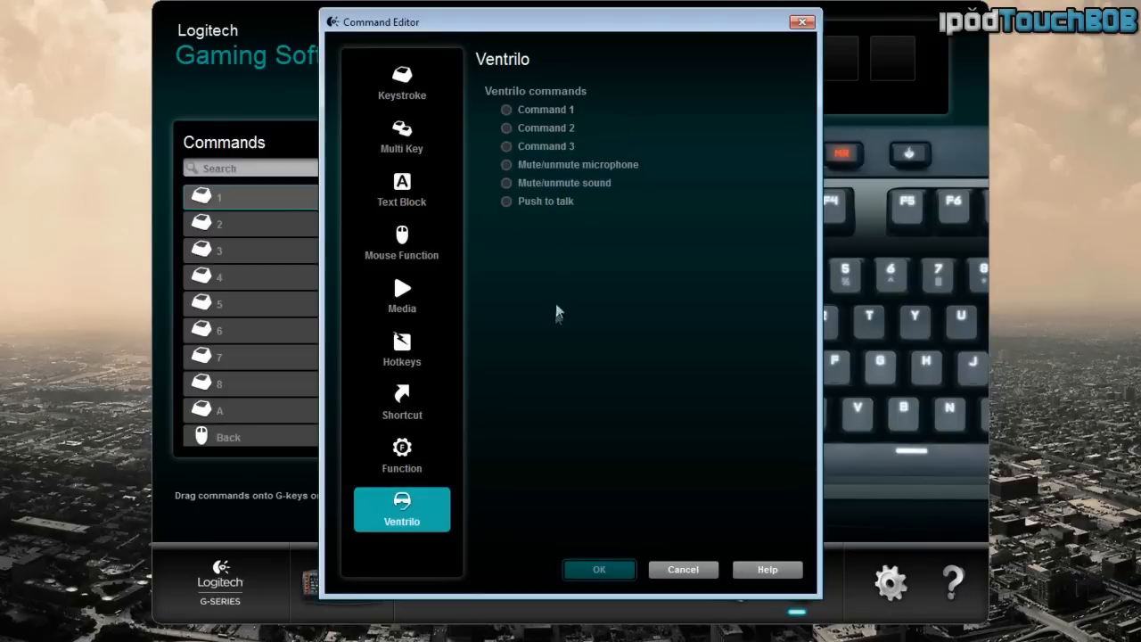
{"action": "mouse_move", "coordinate": [681, 631]}
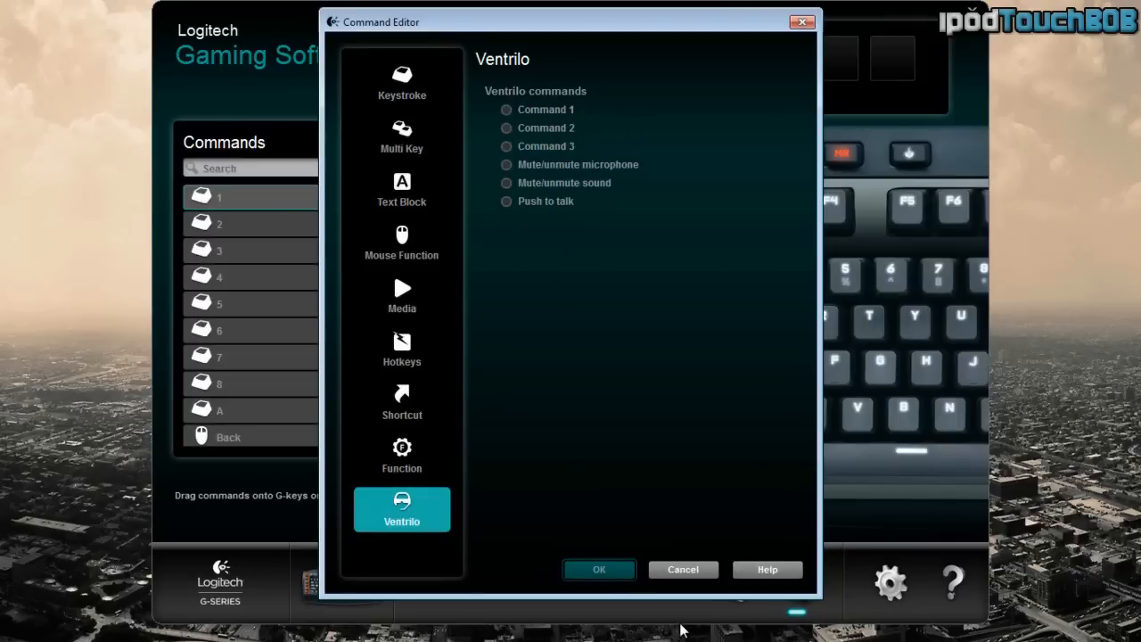
{"action": "mouse_move", "coordinate": [356, 319]}
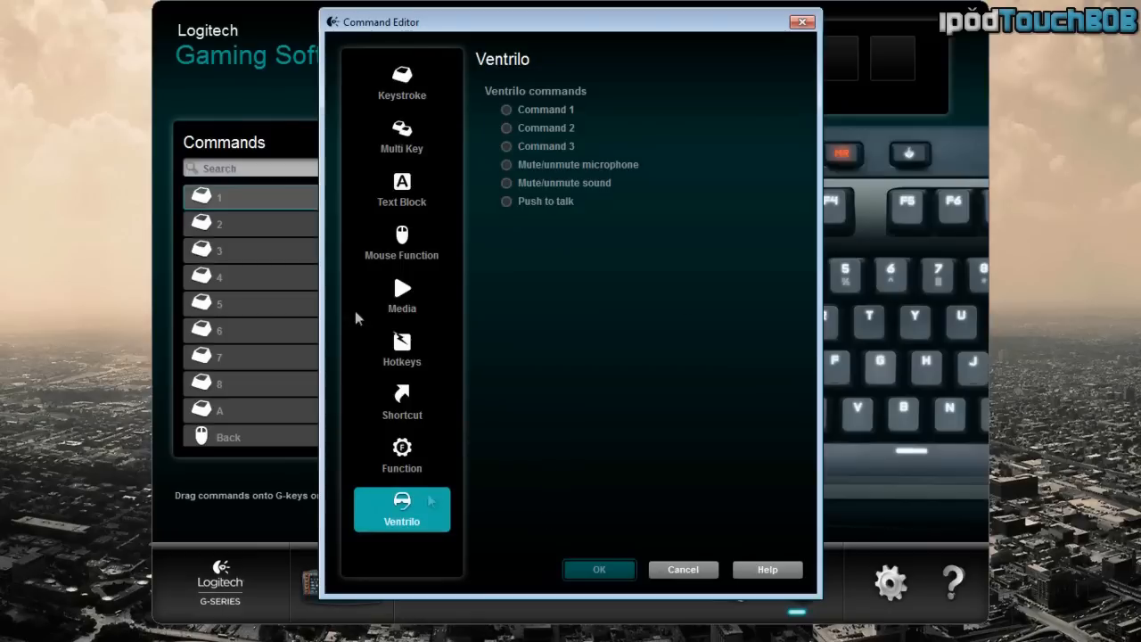
Close the Command Editor and scroll through the commands list on the G-key customization page.
{"action": "left_click", "coordinate": [683, 569]}
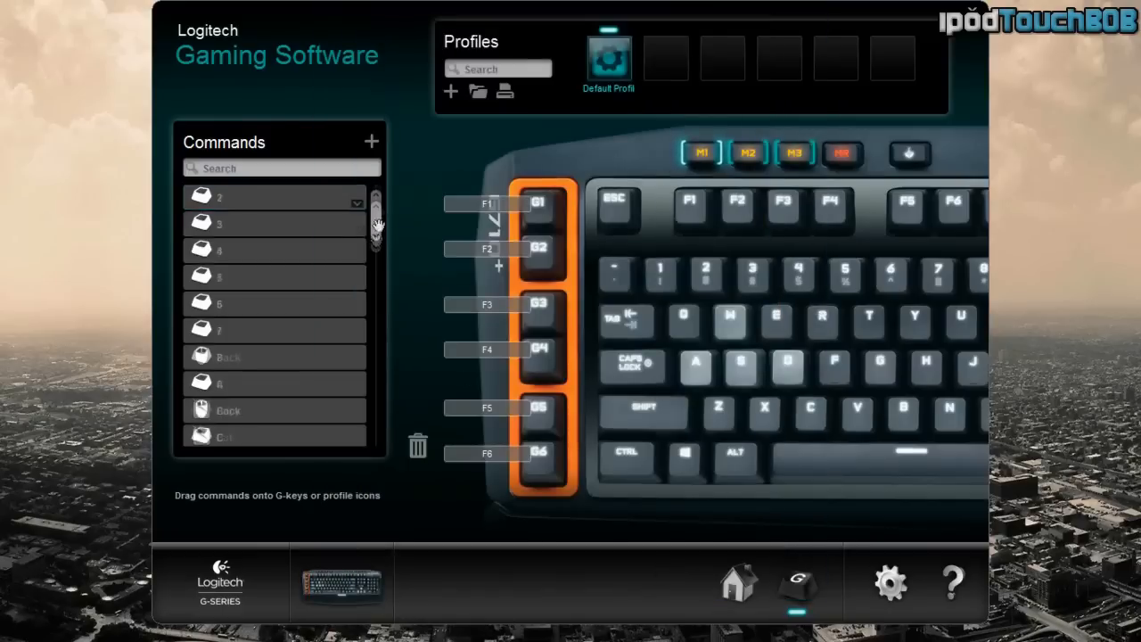
{"action": "scroll", "scroll_direction": "down", "scroll_amount": 3}
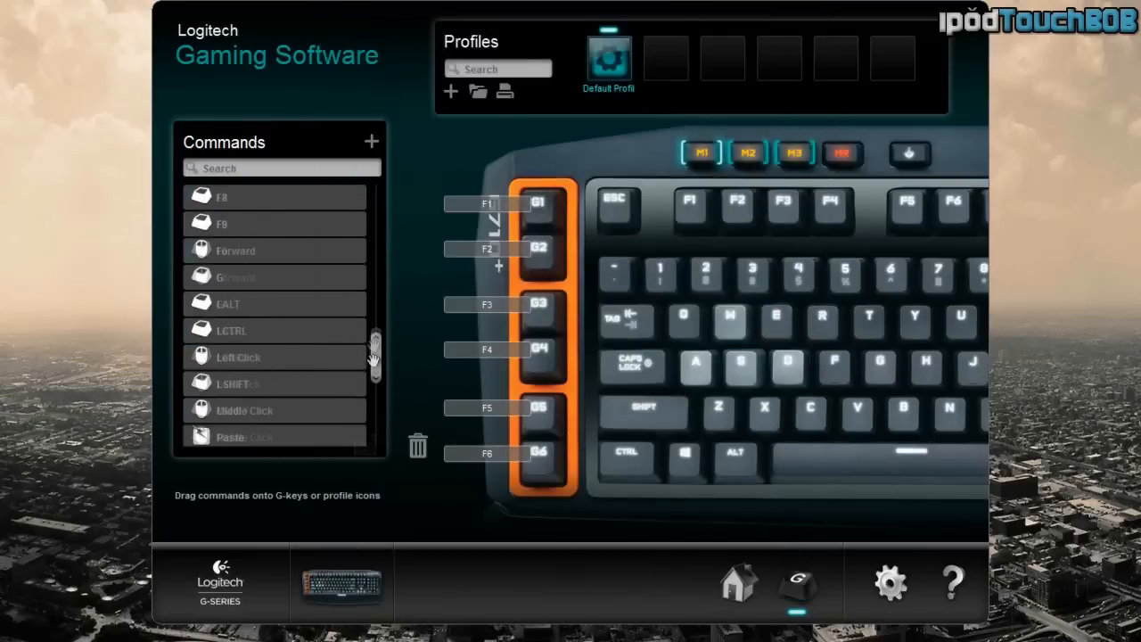
{"action": "scroll", "scroll_direction": "up", "scroll_amount": 3}
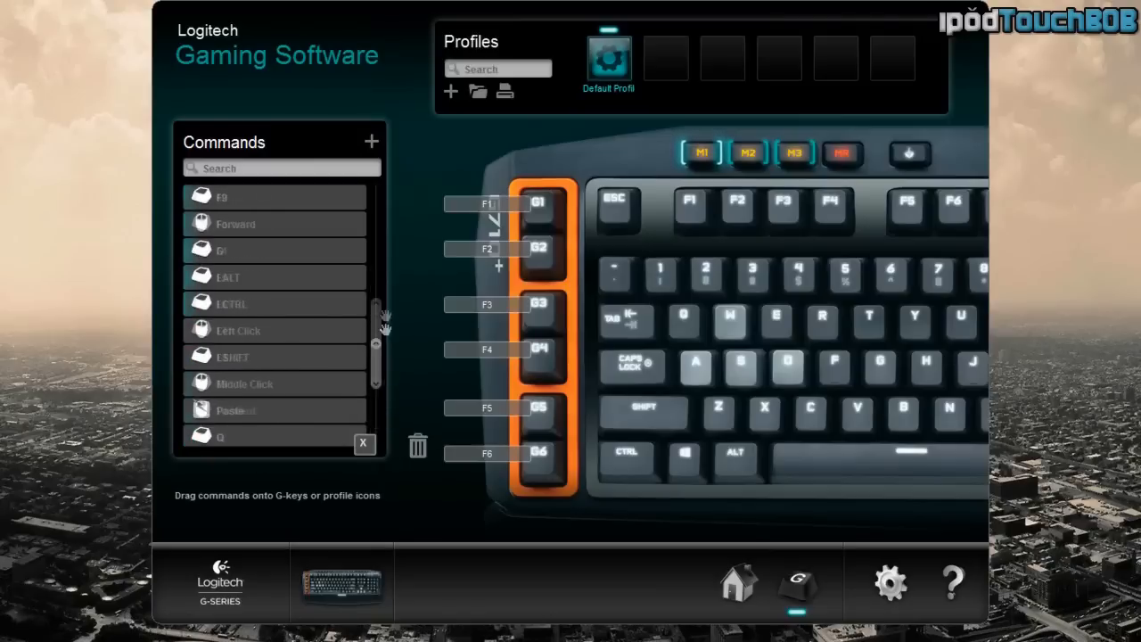
{"action": "scroll", "scroll_direction": "down", "scroll_amount": 3}
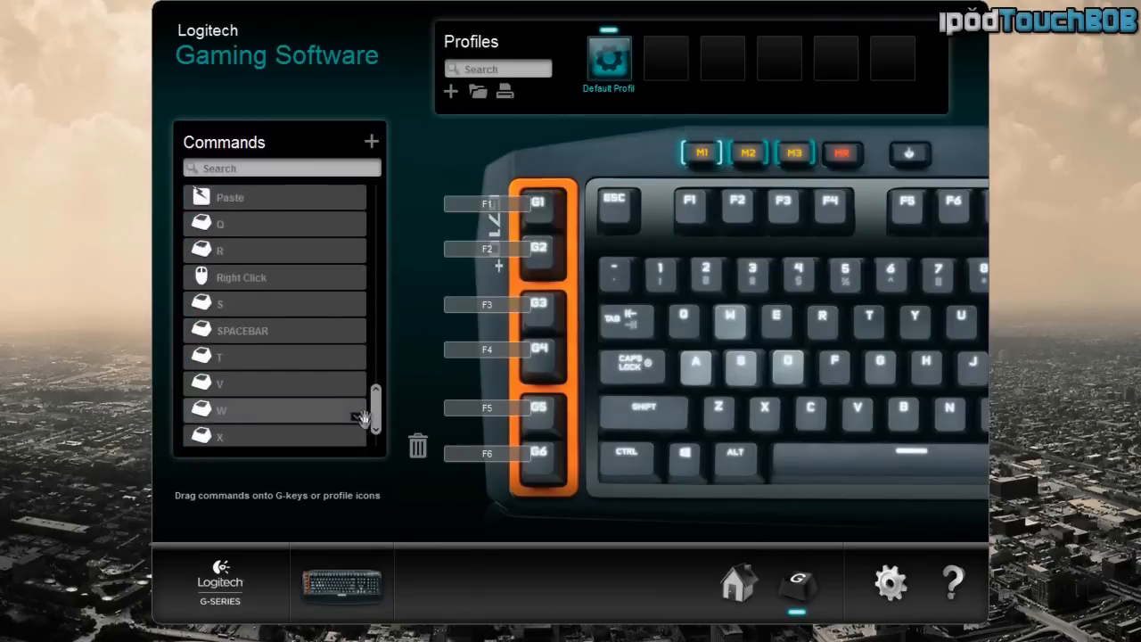
{"action": "scroll", "scroll_direction": "down", "scroll_amount": 3}
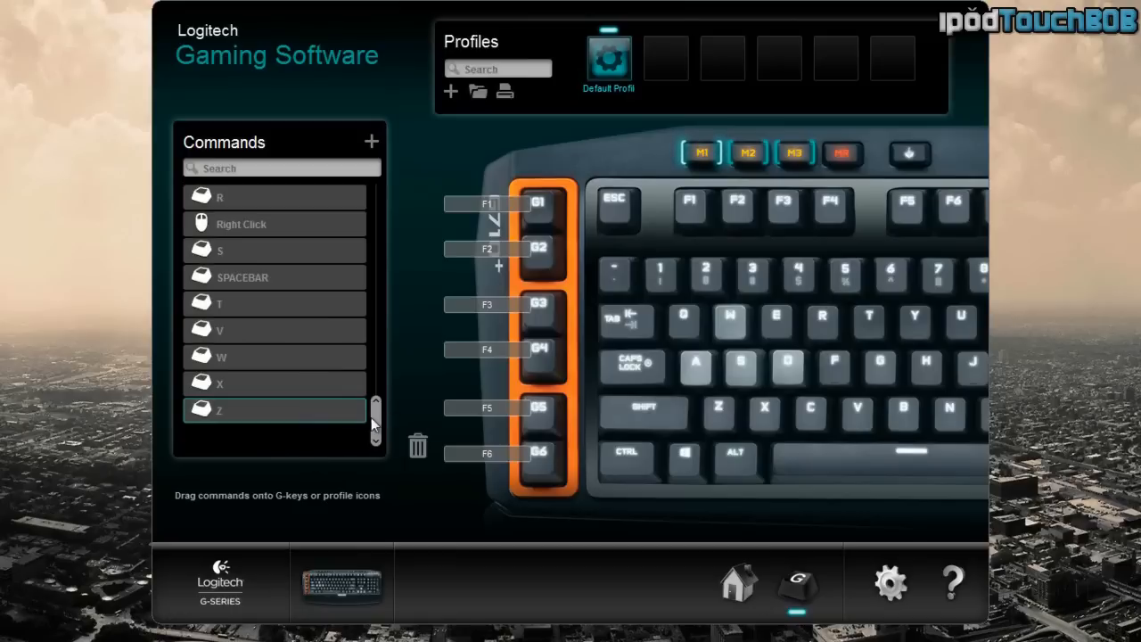
{"action": "scroll", "scroll_direction": "up", "scroll_amount": 3}
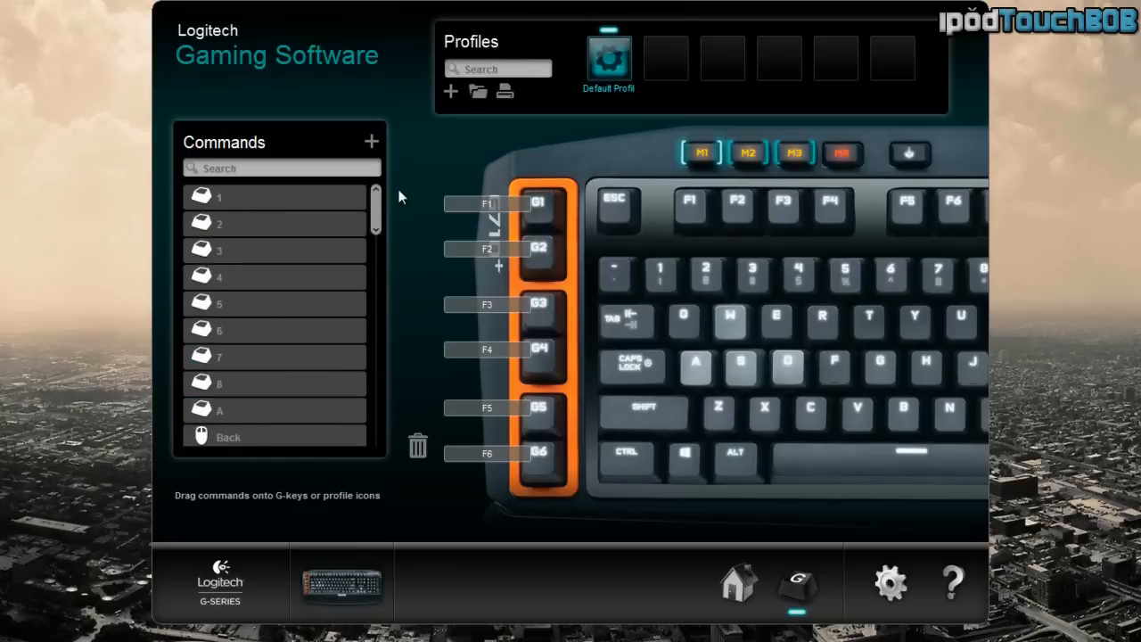
{"action": "scroll", "scroll_direction": "down", "scroll_amount": 3}
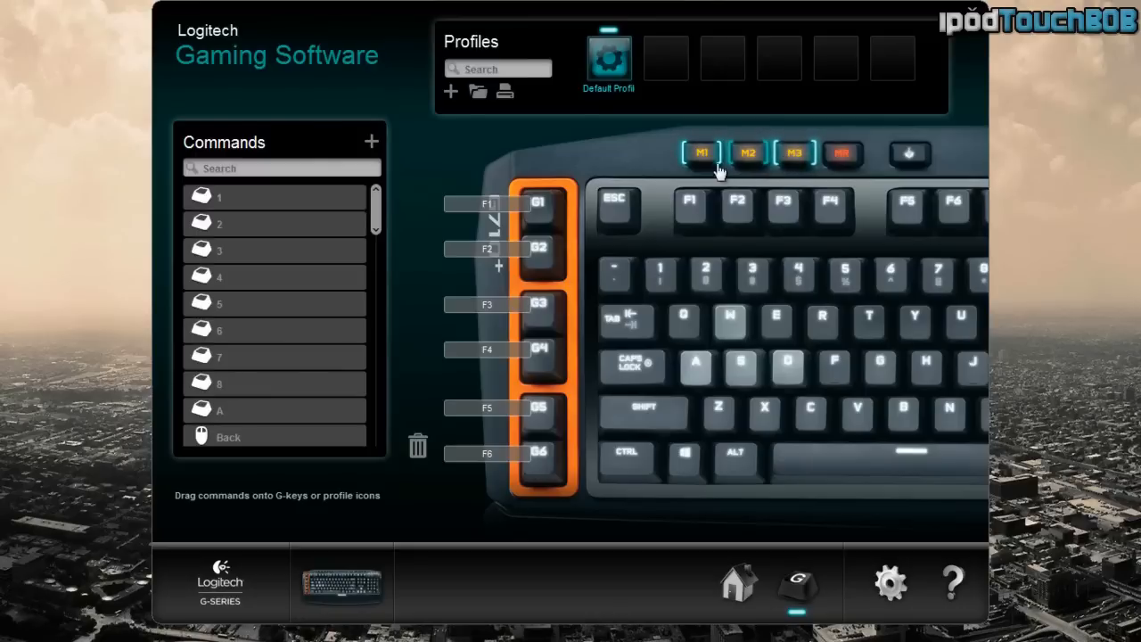
{"action": "mouse_move", "coordinate": [699, 125]}
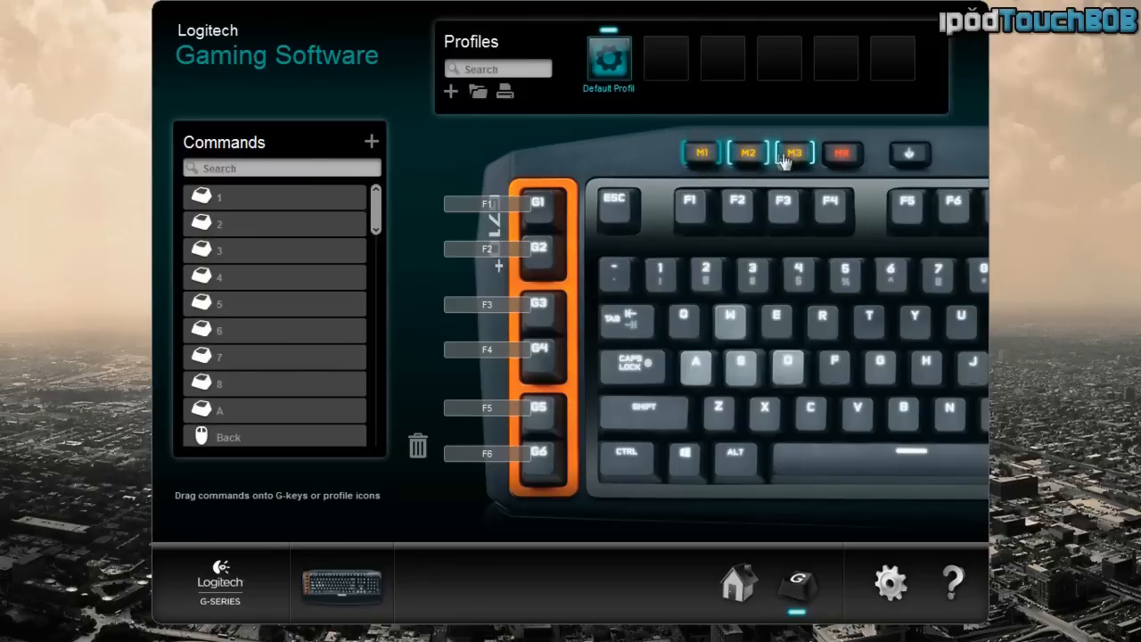
Select the M1 mode to show its G-key assignments for the Default Profile.
{"action": "left_click", "coordinate": [701, 154]}
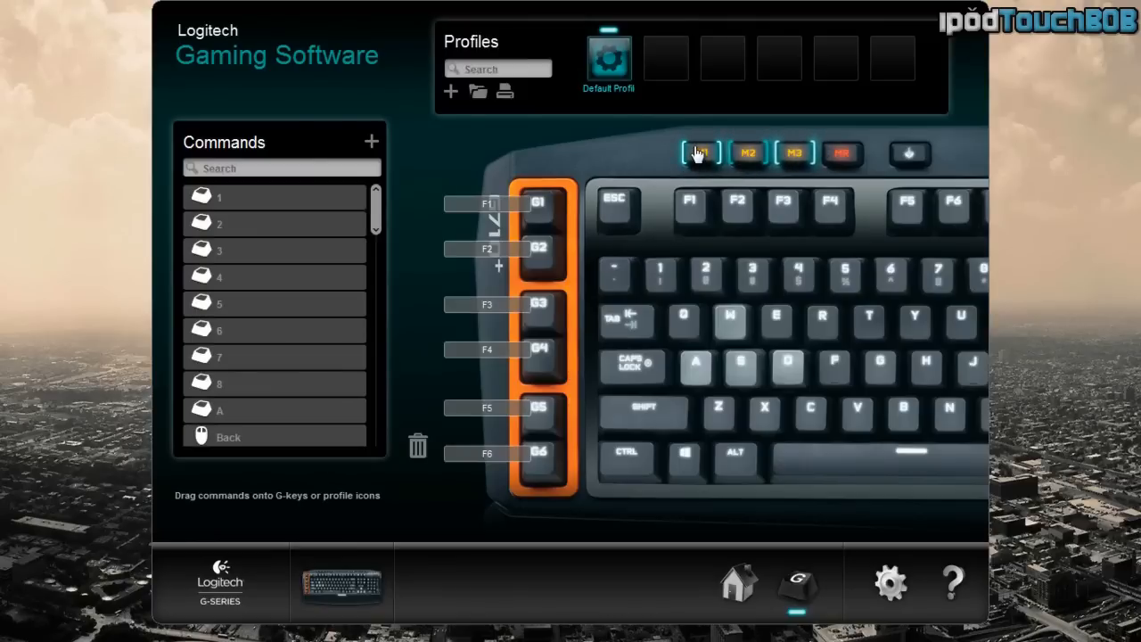